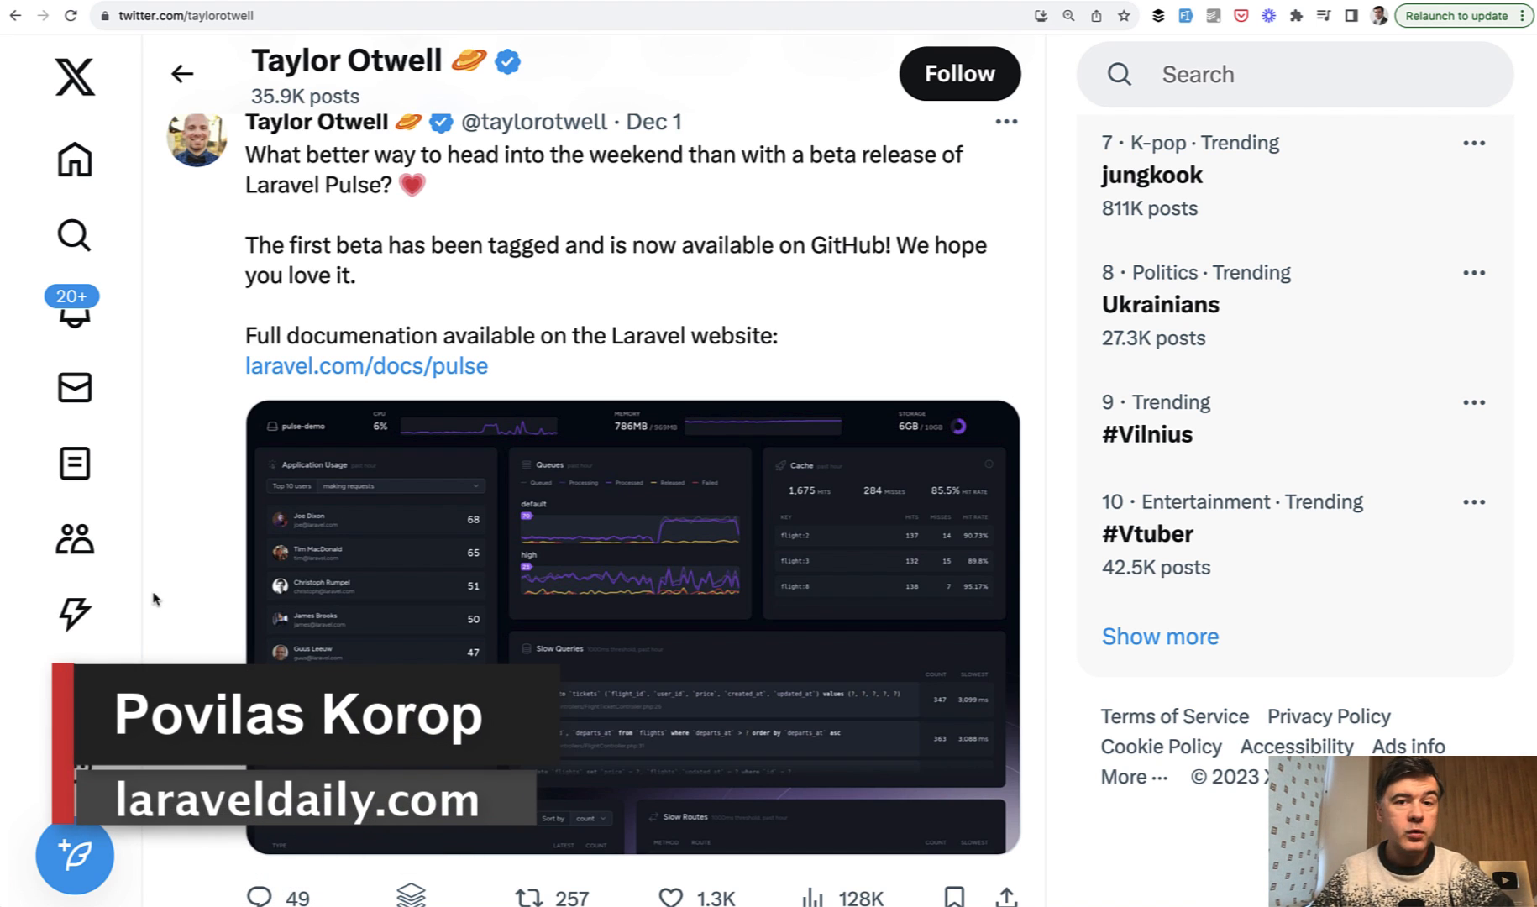
mouse_move(365, 366)
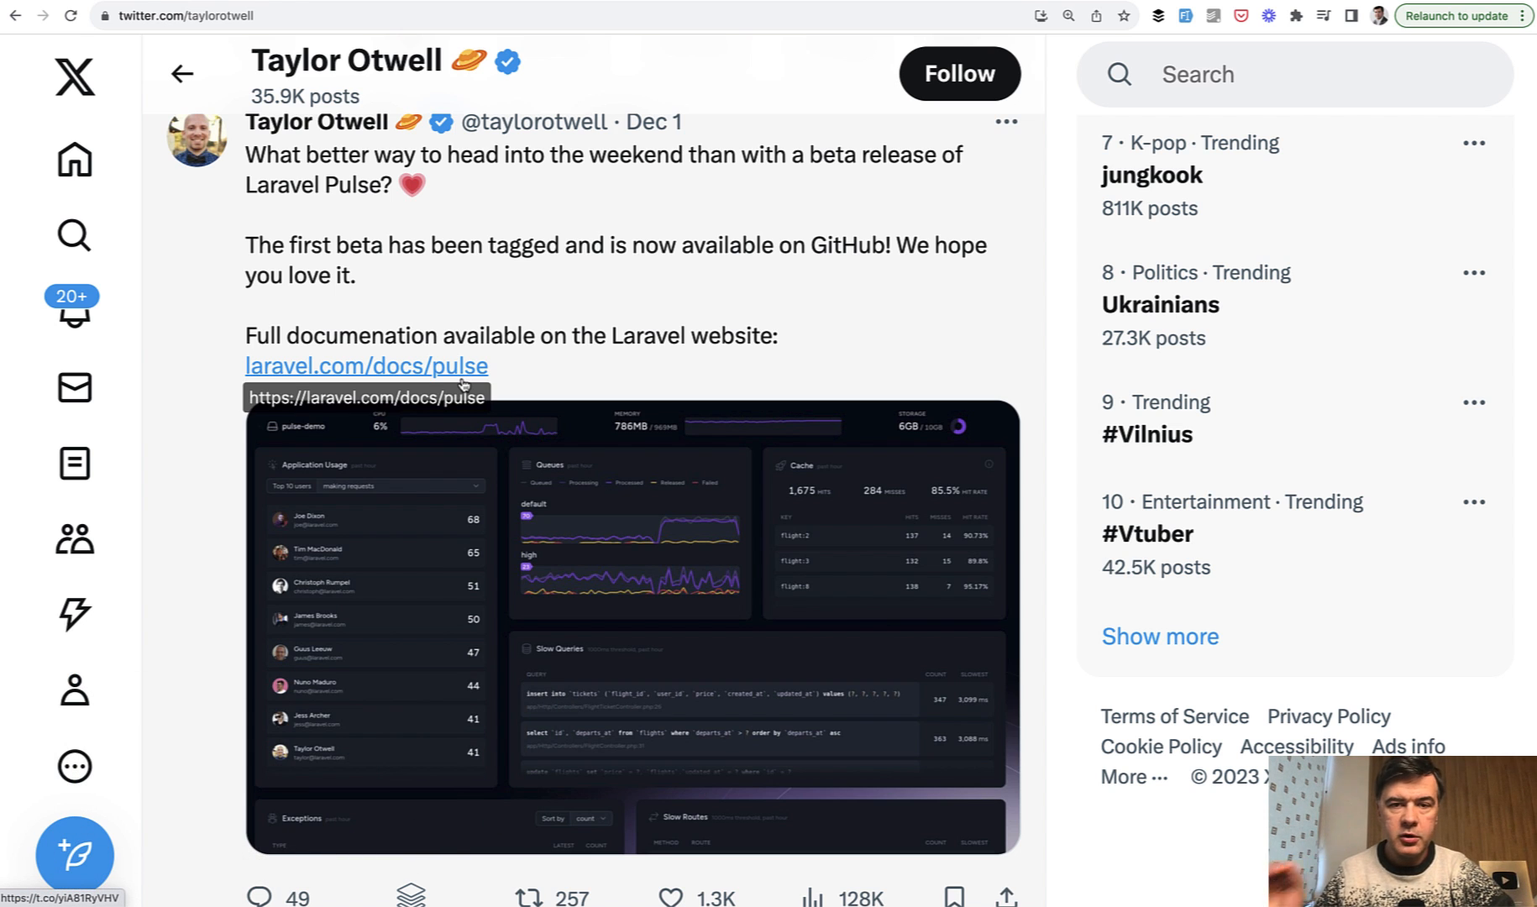
scroll("down", 3)
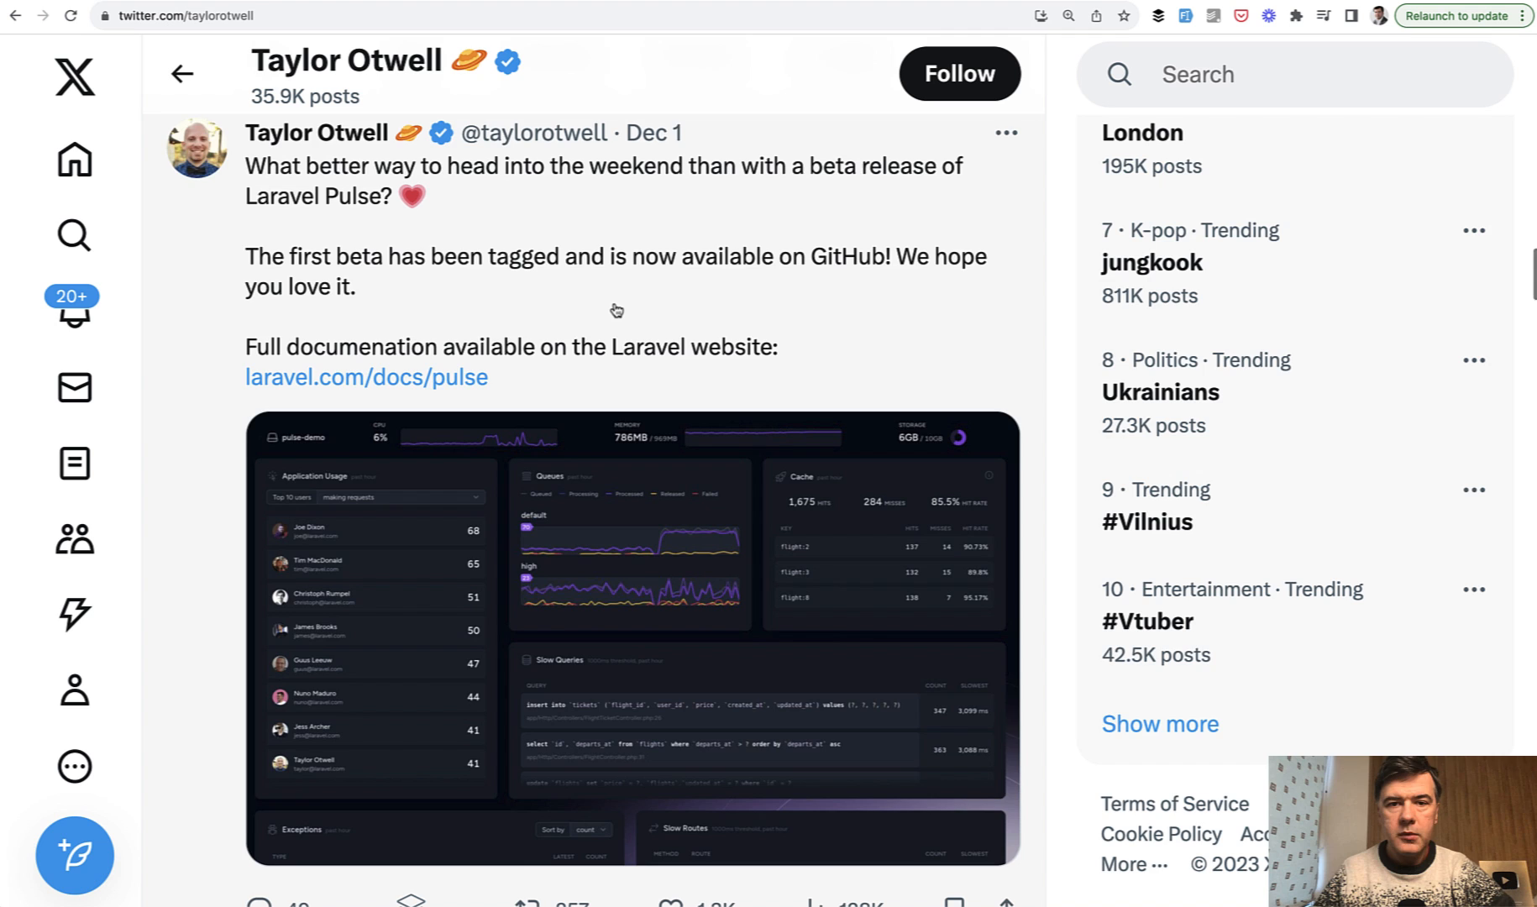
scroll("down", 3)
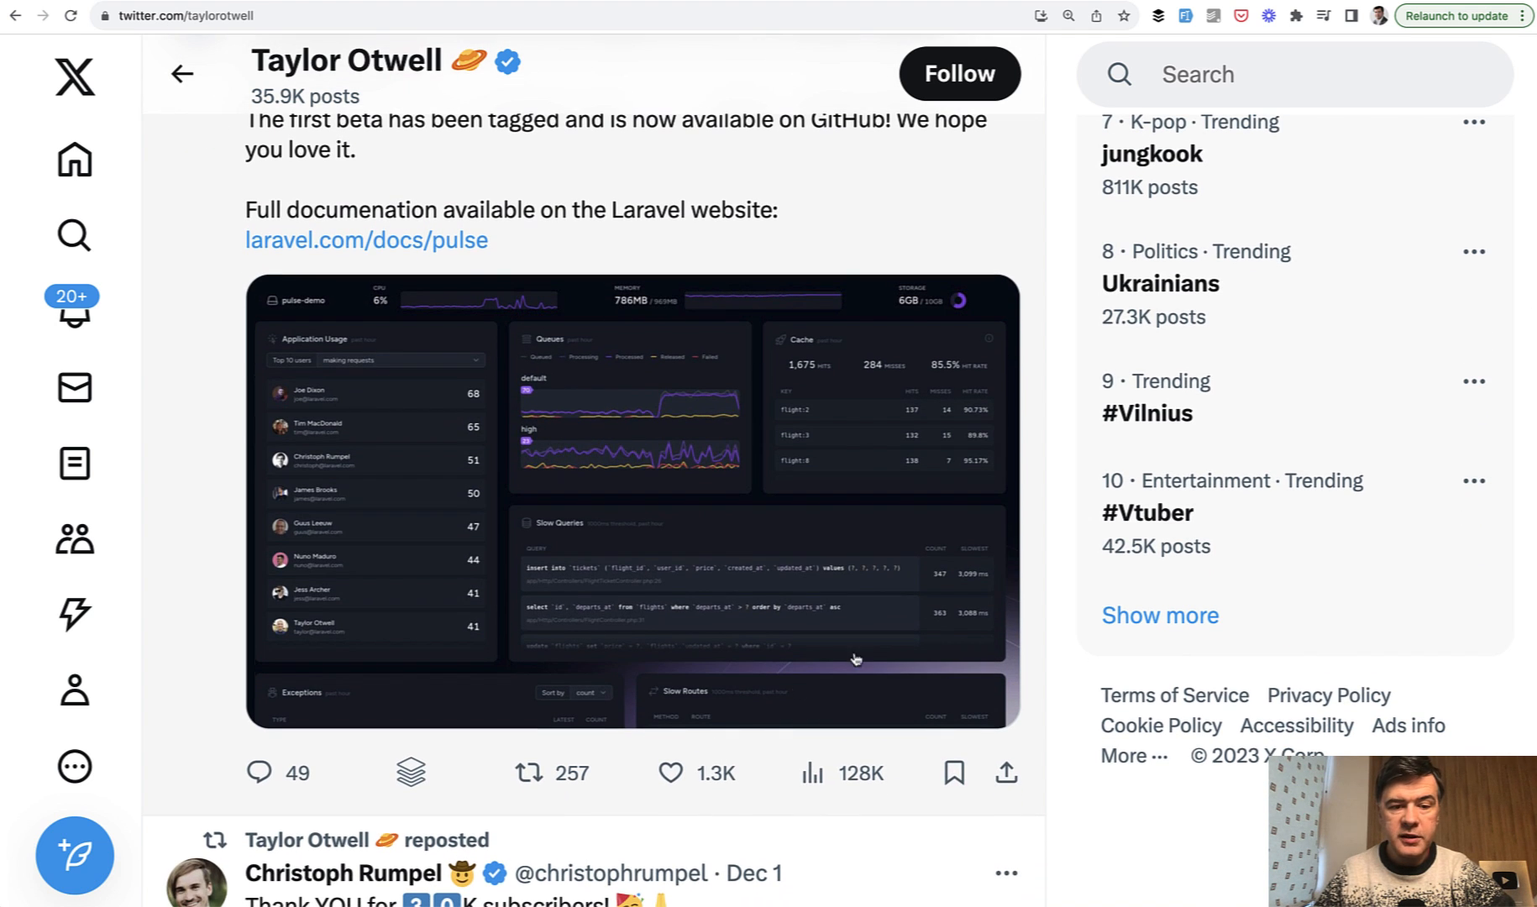
mouse_move(1052, 363)
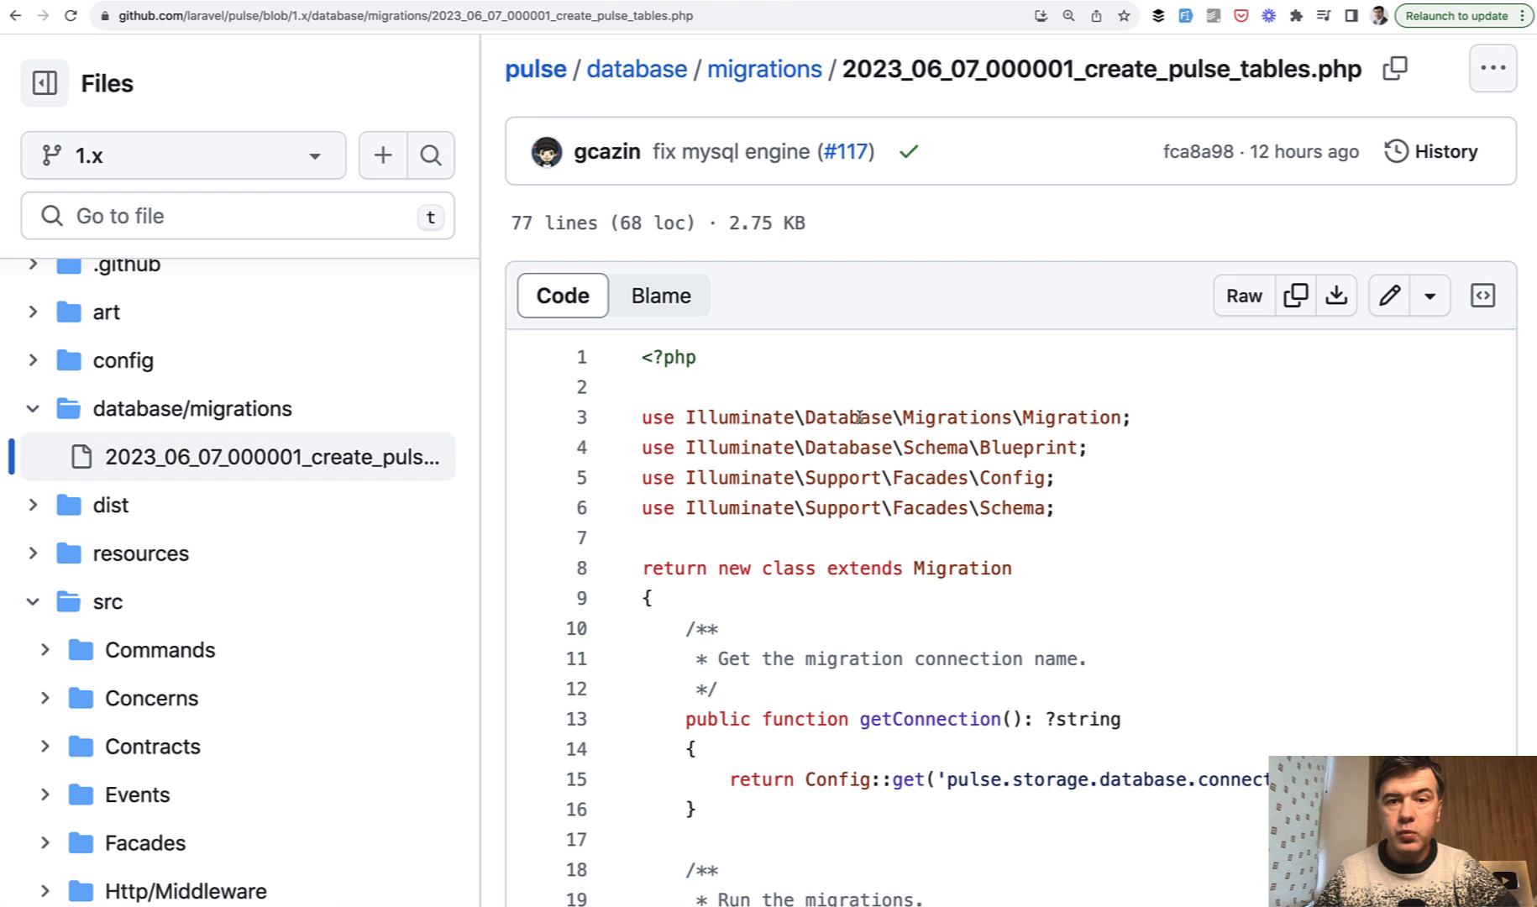
mouse_move(879, 497)
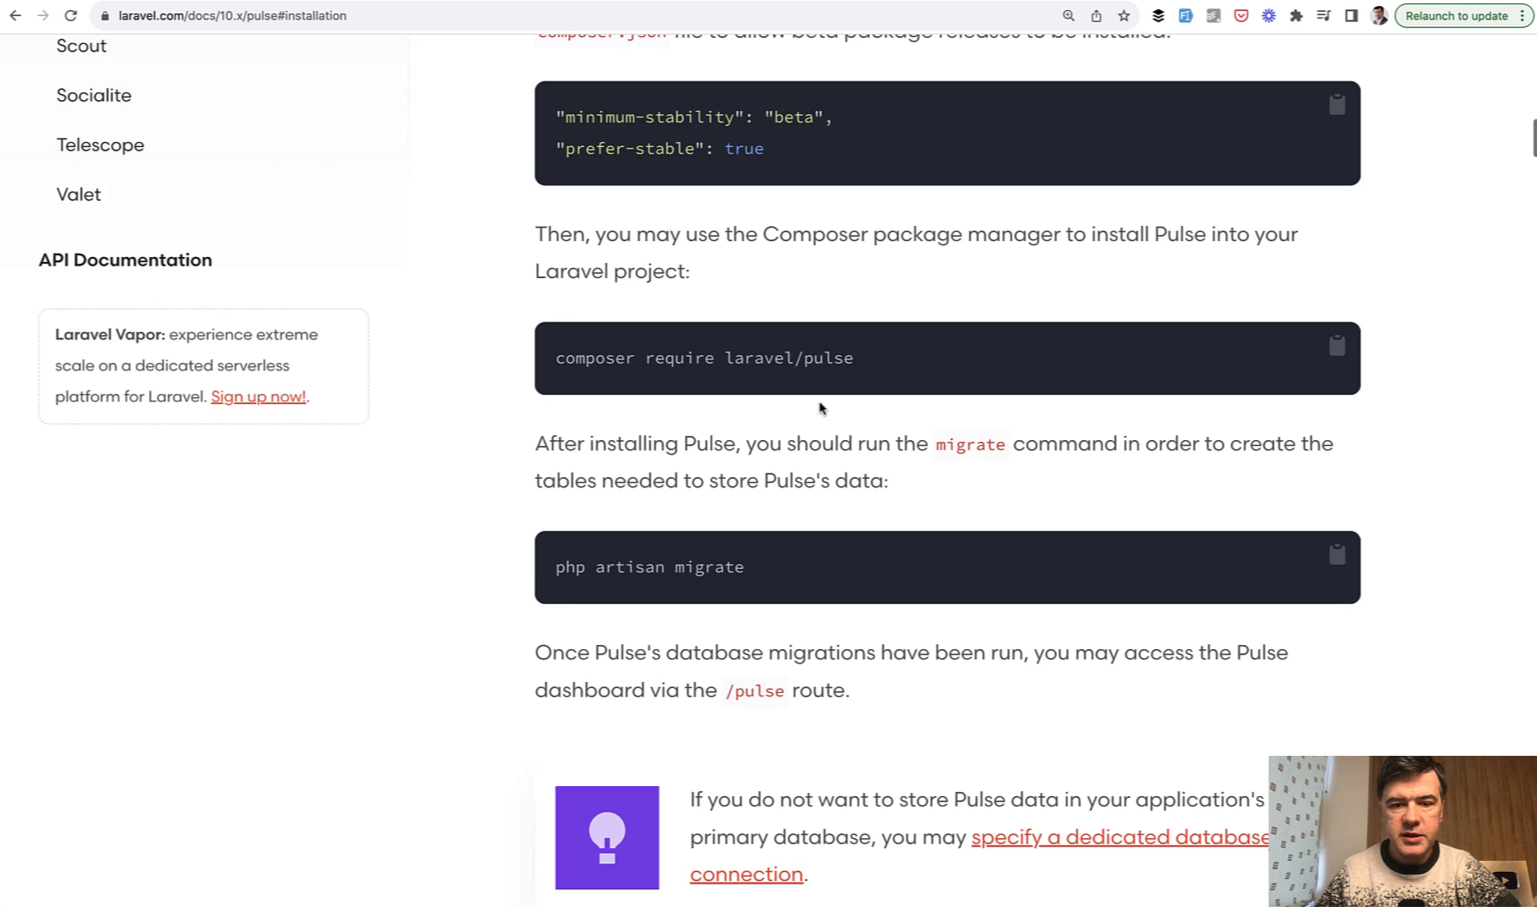
scroll("down", 3)
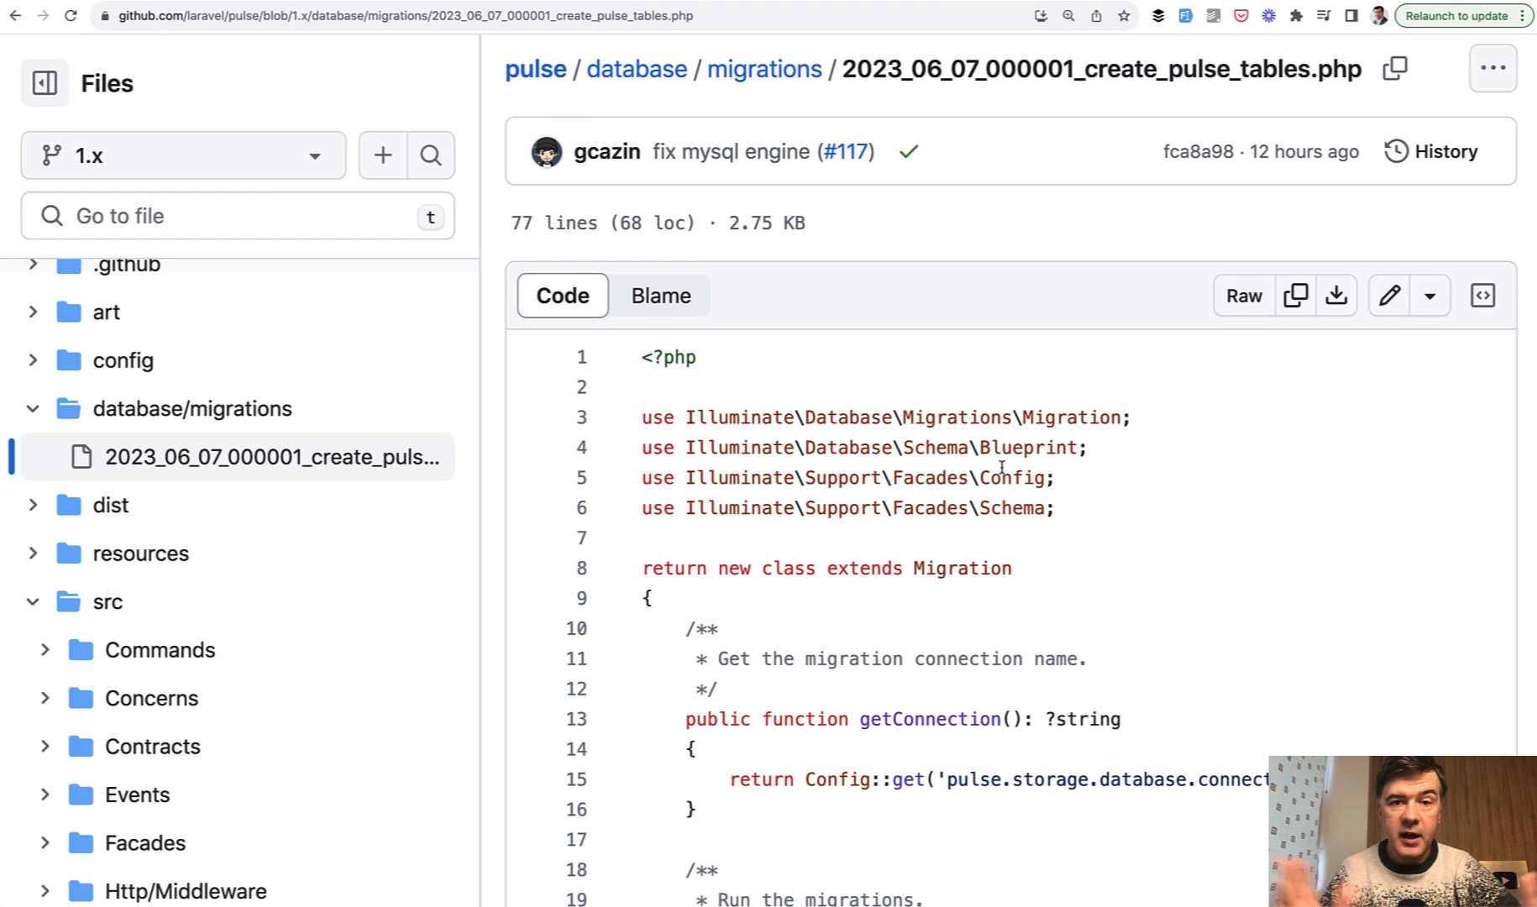
scroll("down", 3)
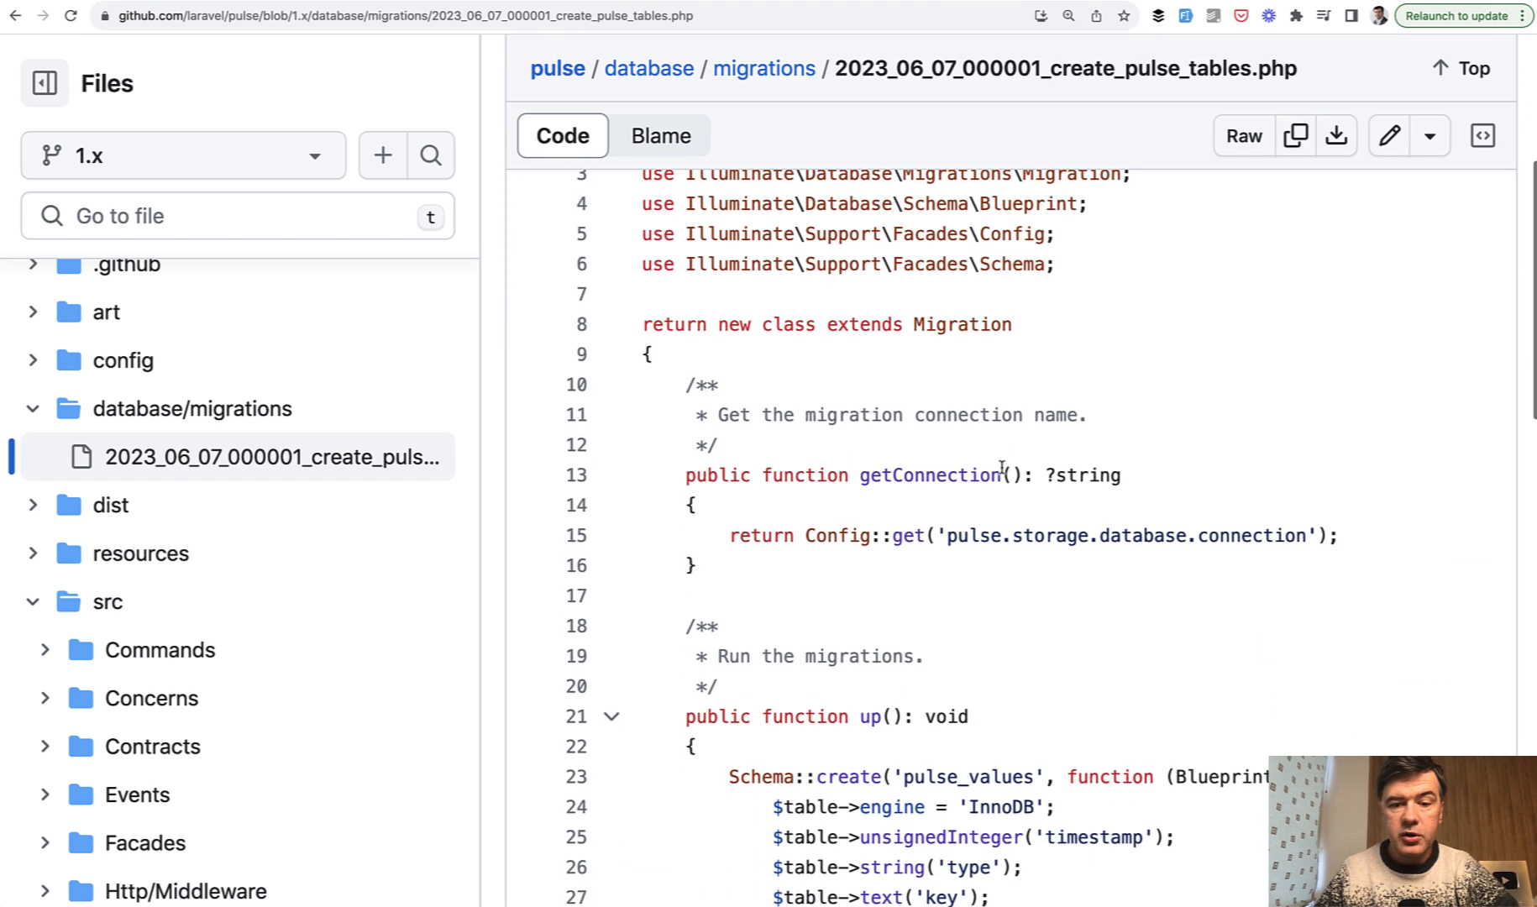
scroll("down", 3)
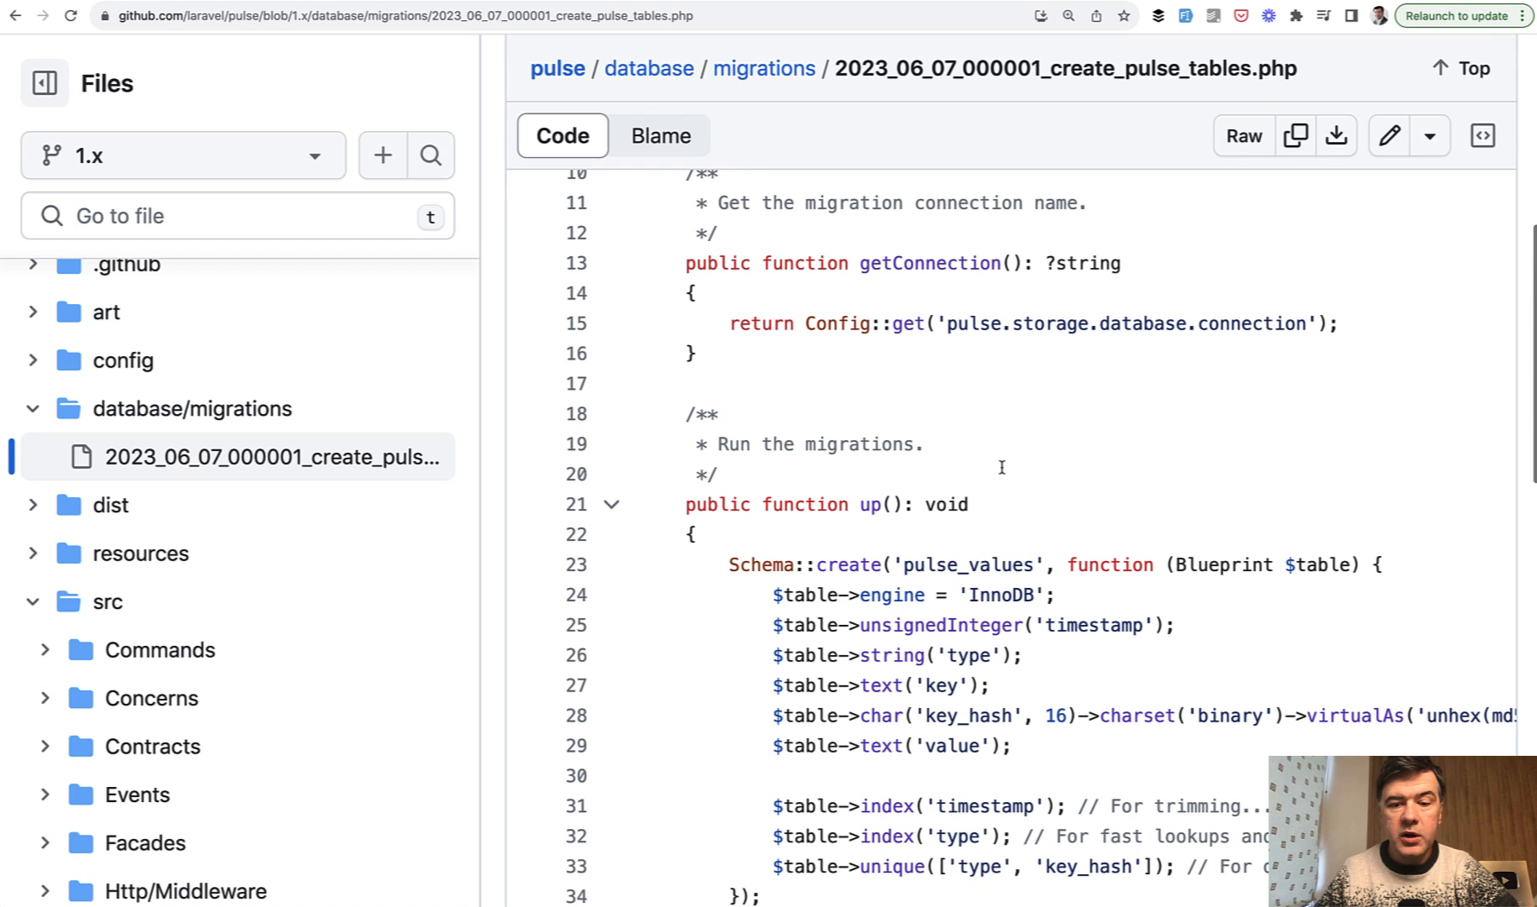
scroll("down", 3)
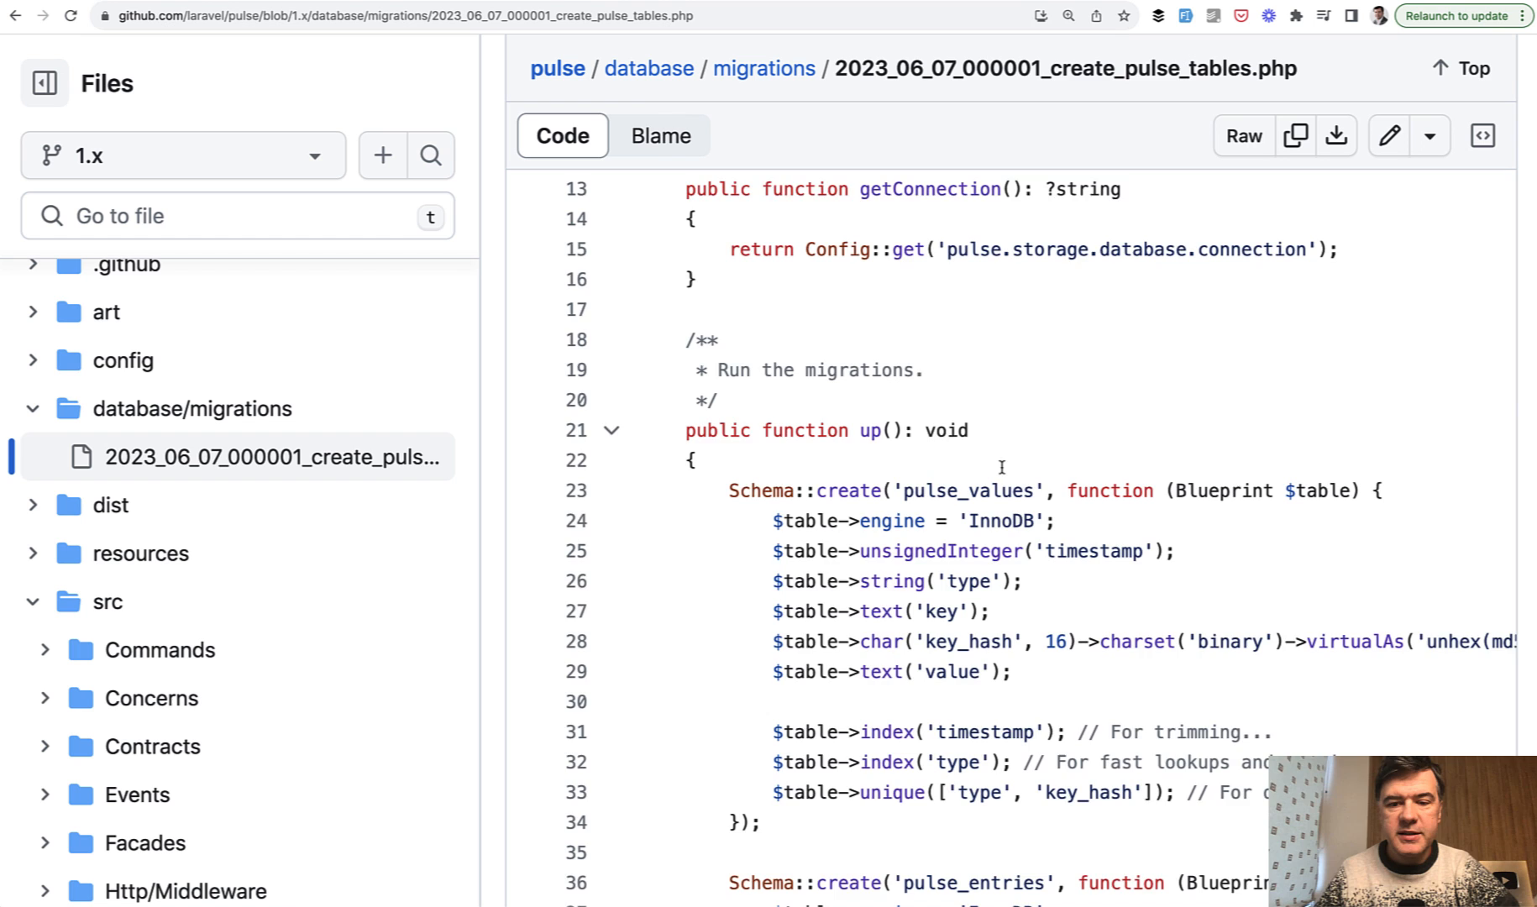
scroll("down", 3)
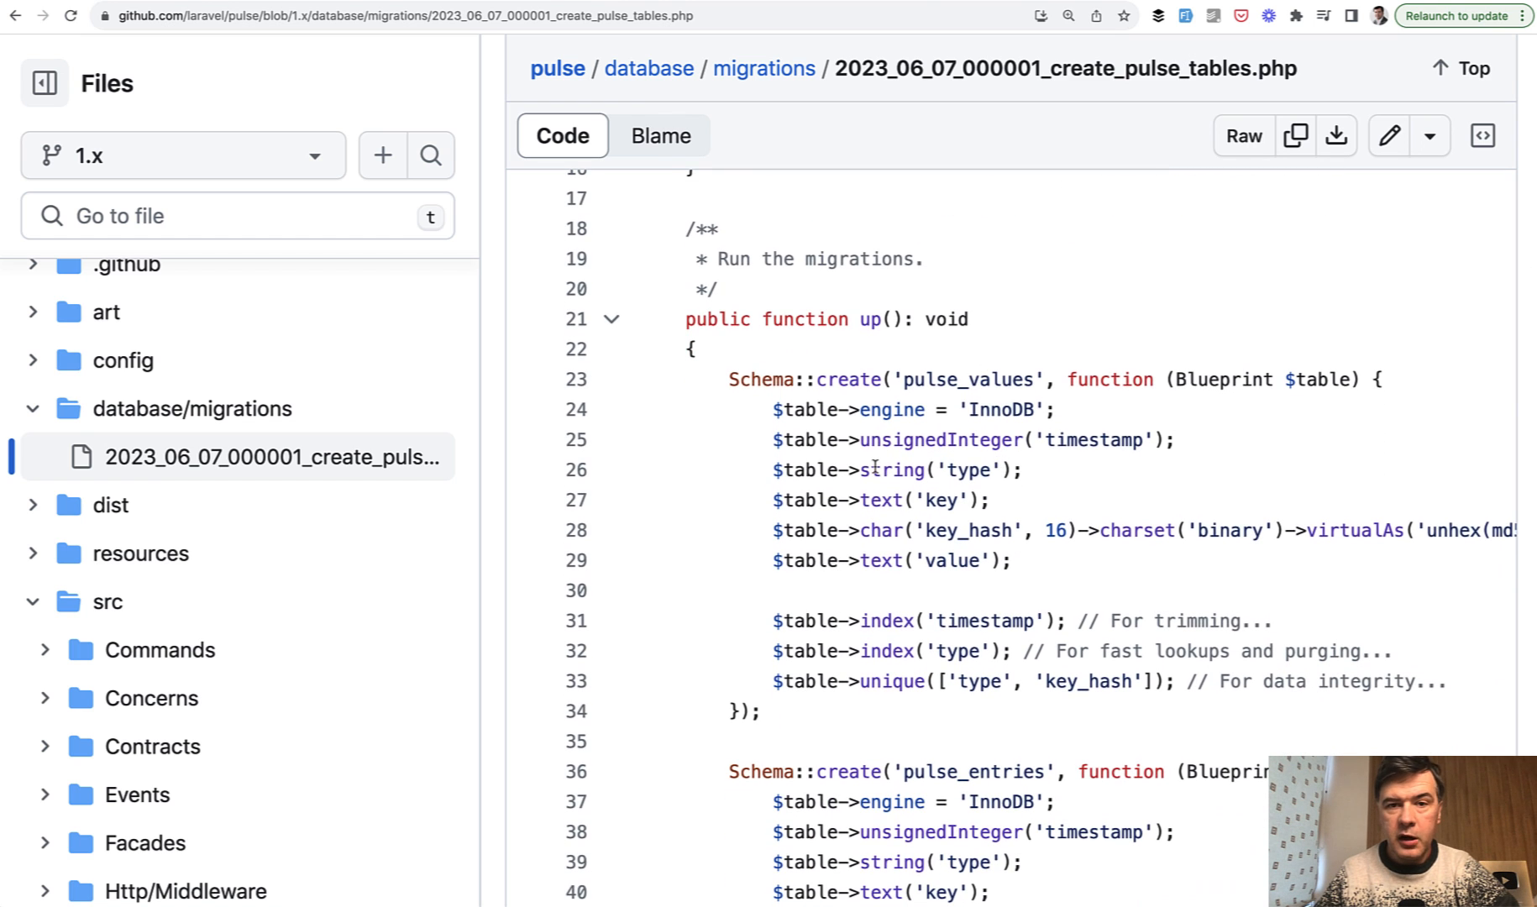
scroll("down", 3)
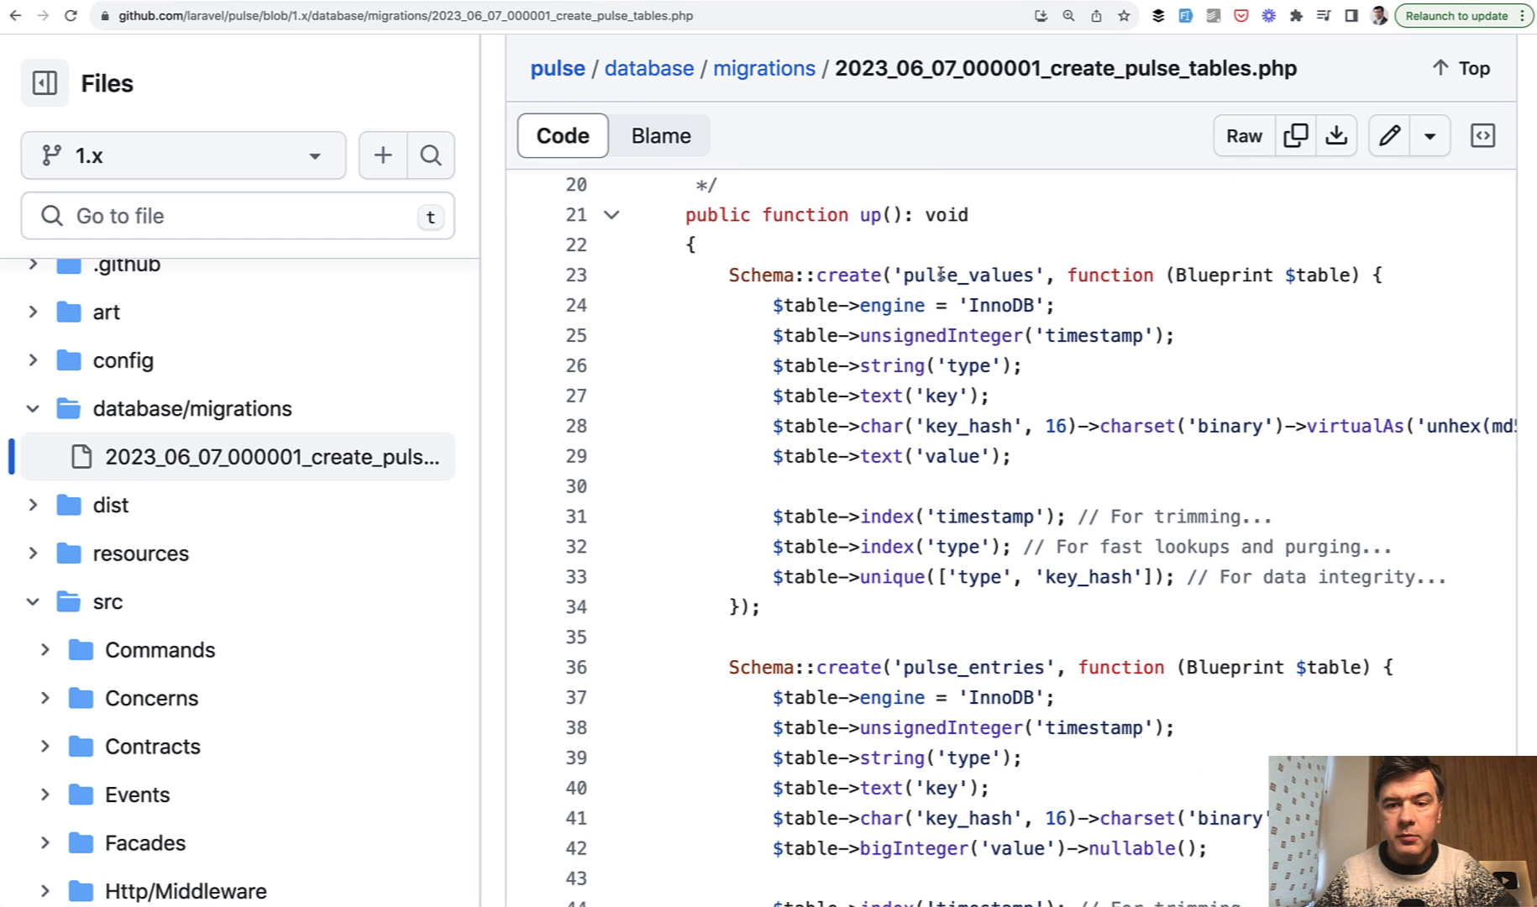
scroll("down", 3)
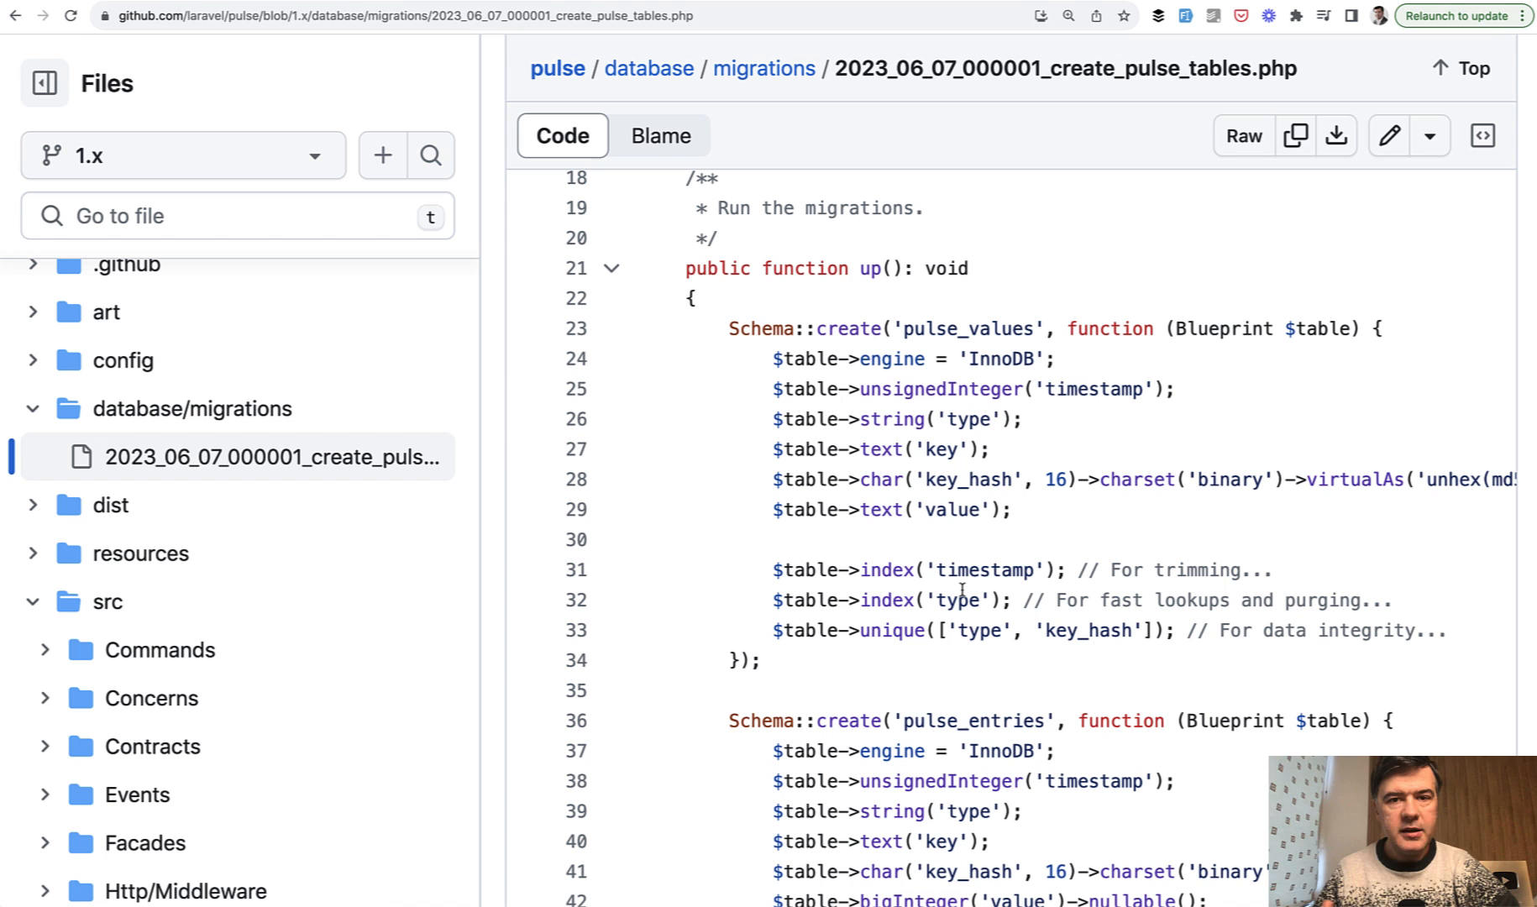
mouse_move(893, 559)
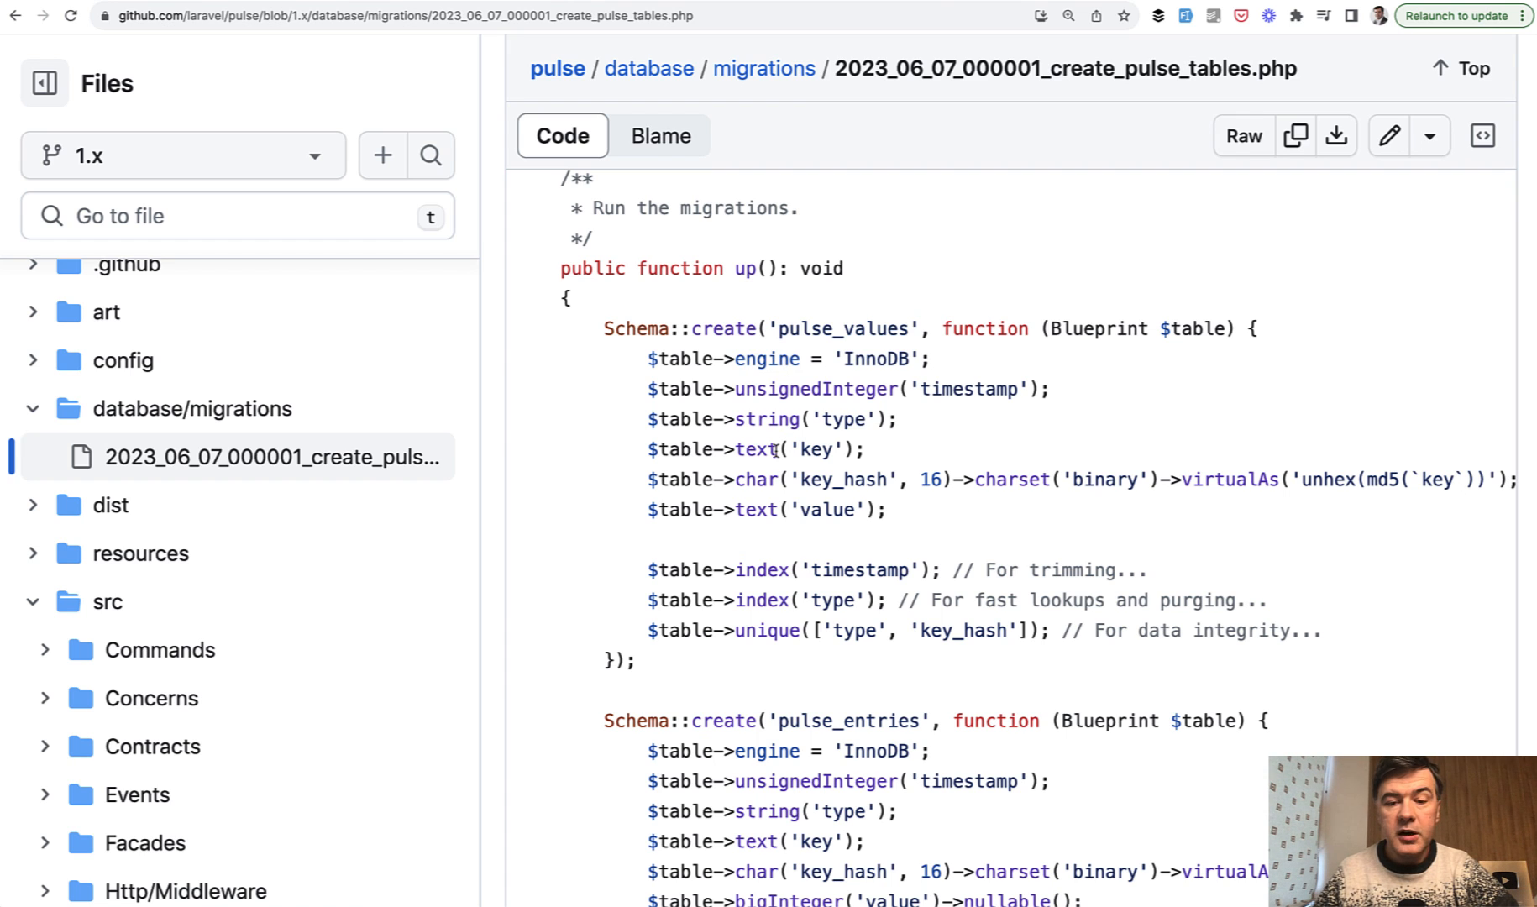
mouse_move(948, 350)
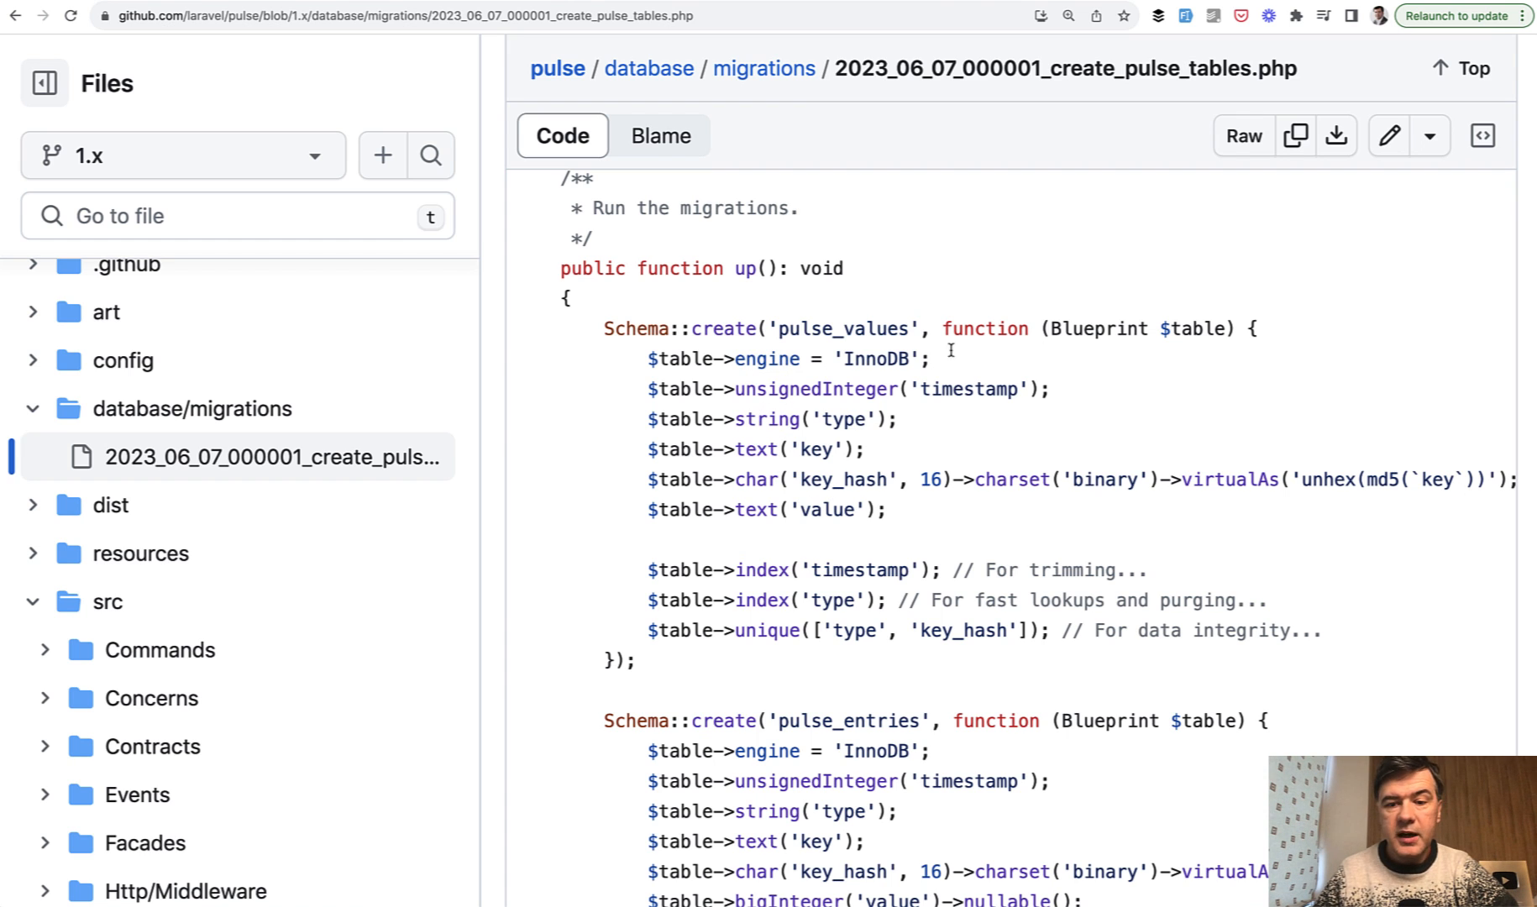
mouse_move(1191, 411)
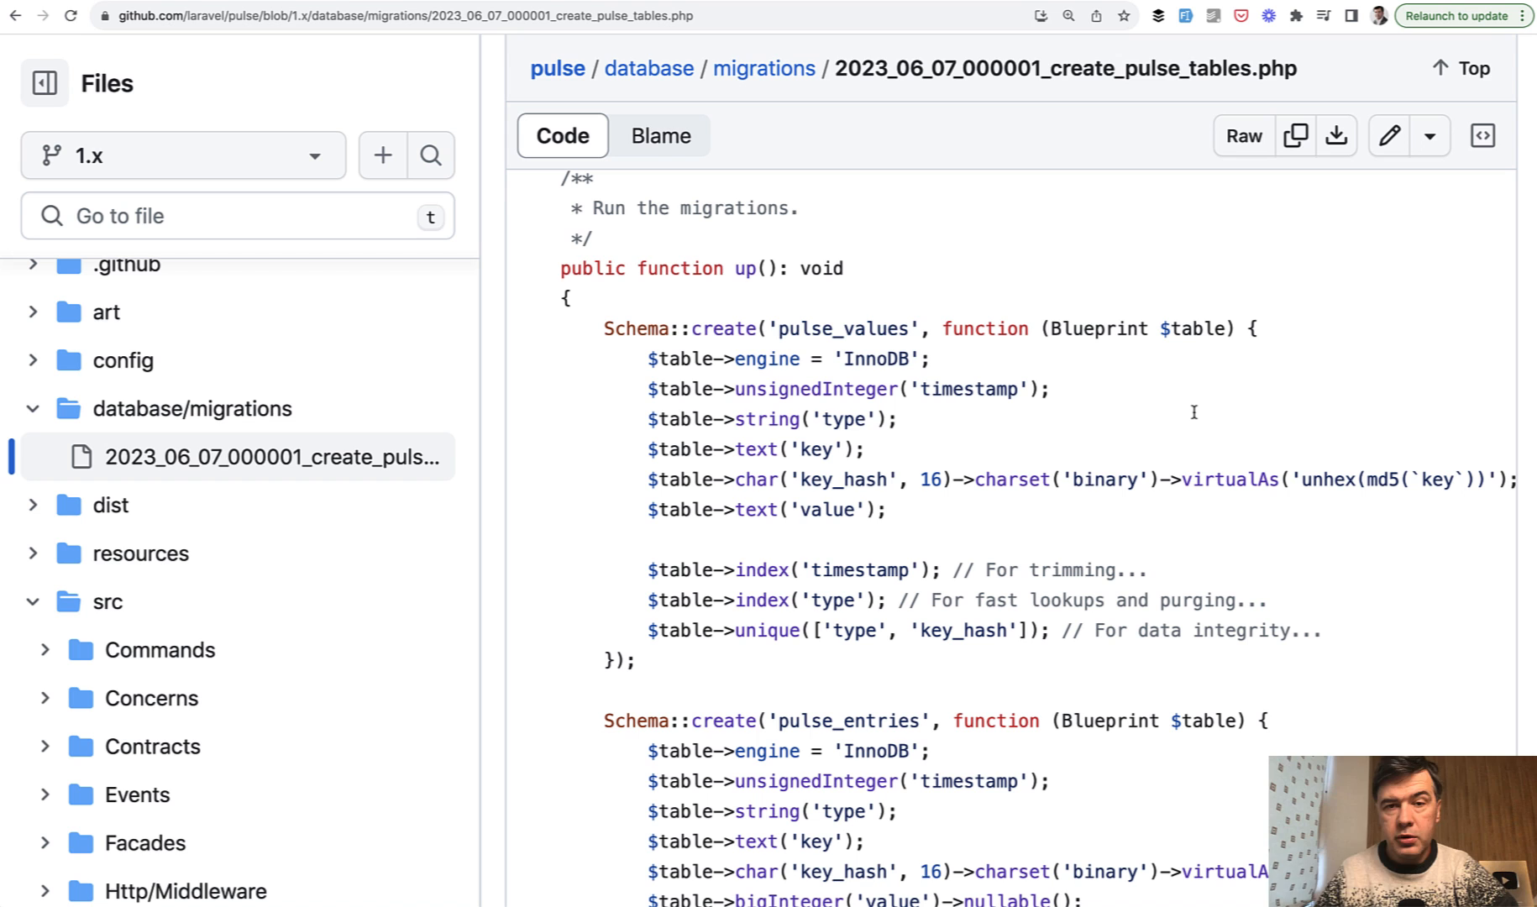
mouse_move(821, 470)
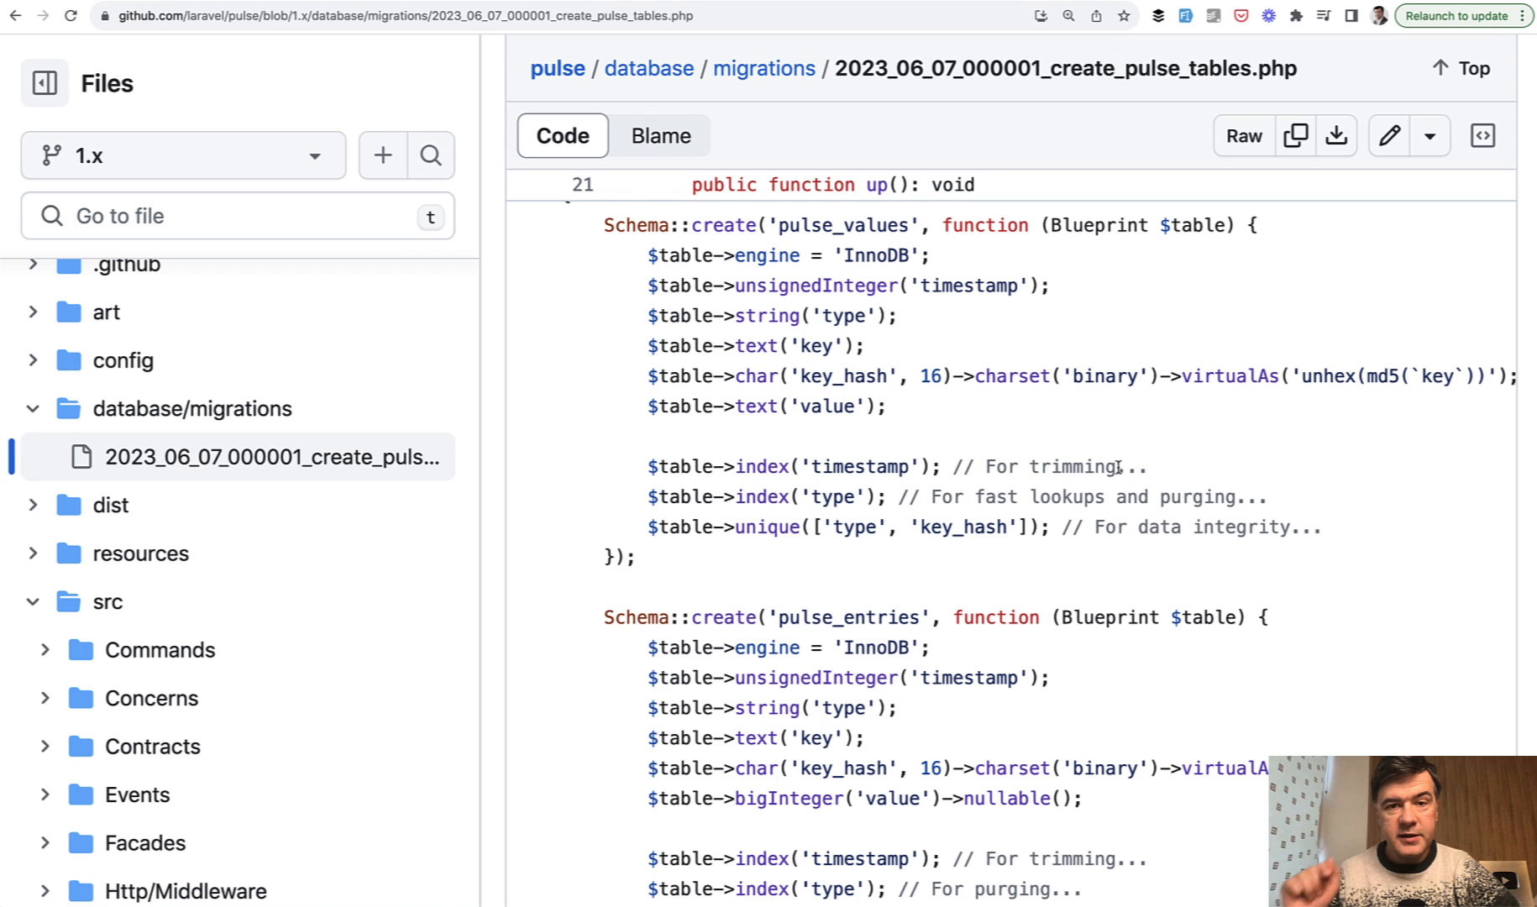
mouse_move(1162, 481)
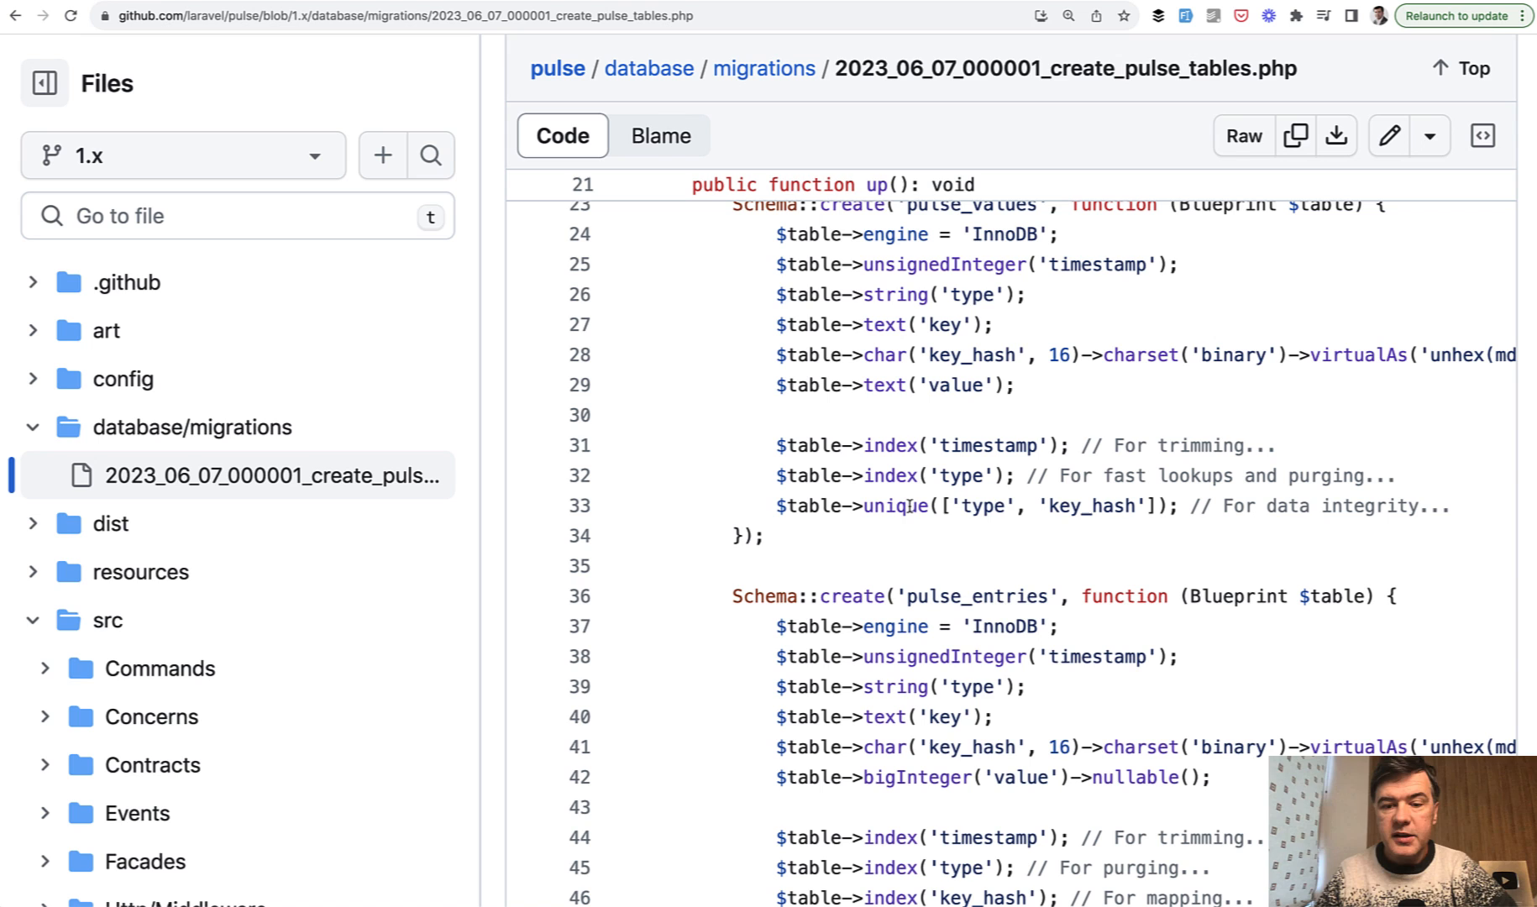
mouse_move(1072, 549)
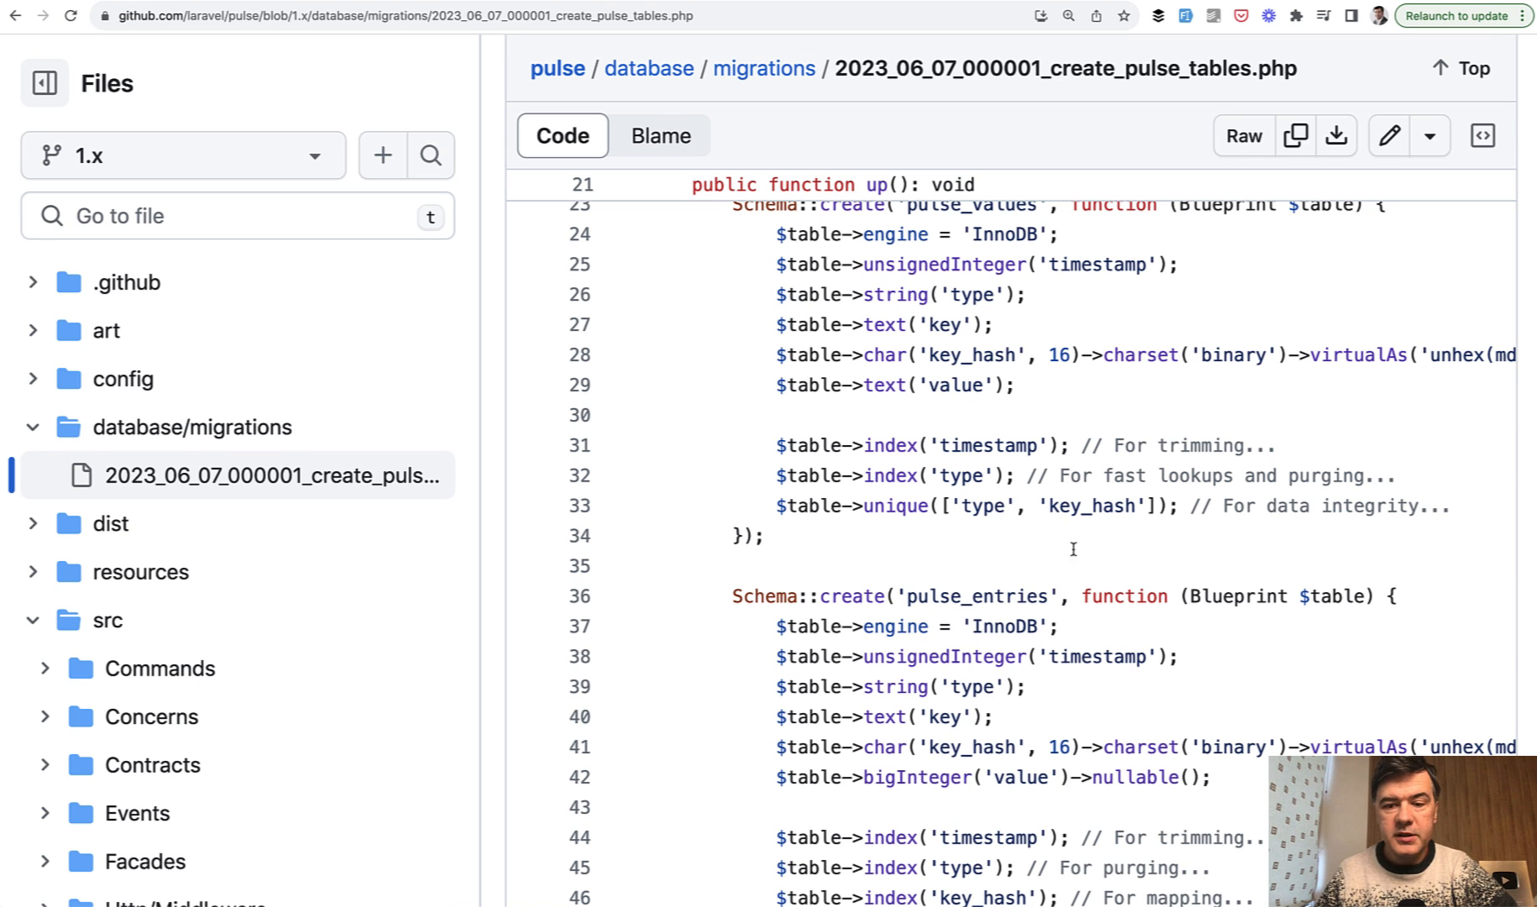
mouse_move(980, 506)
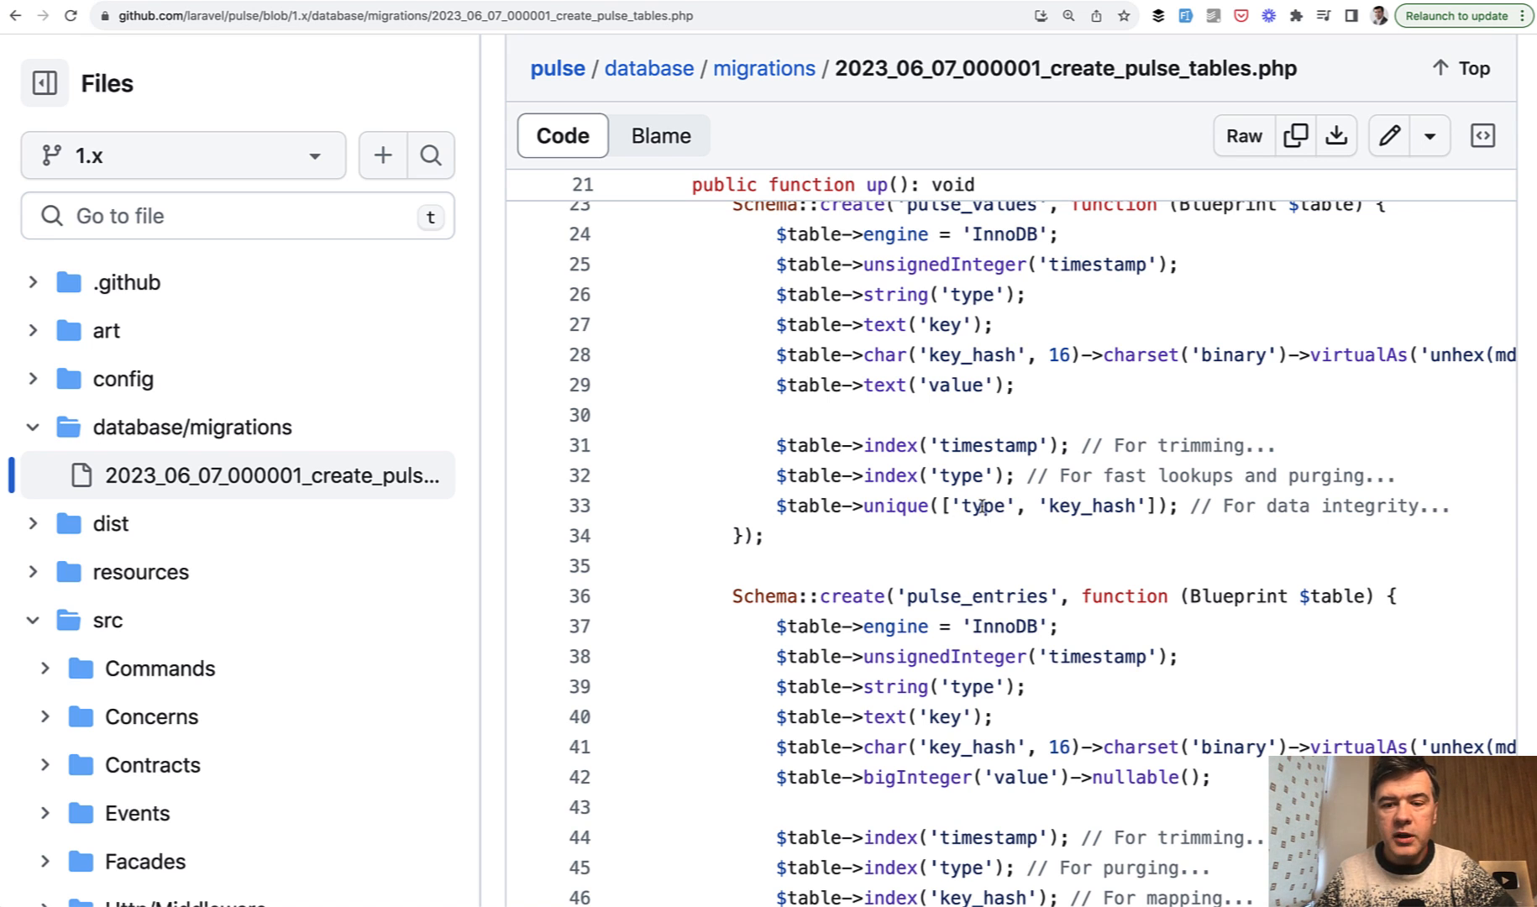
scroll("down", 3)
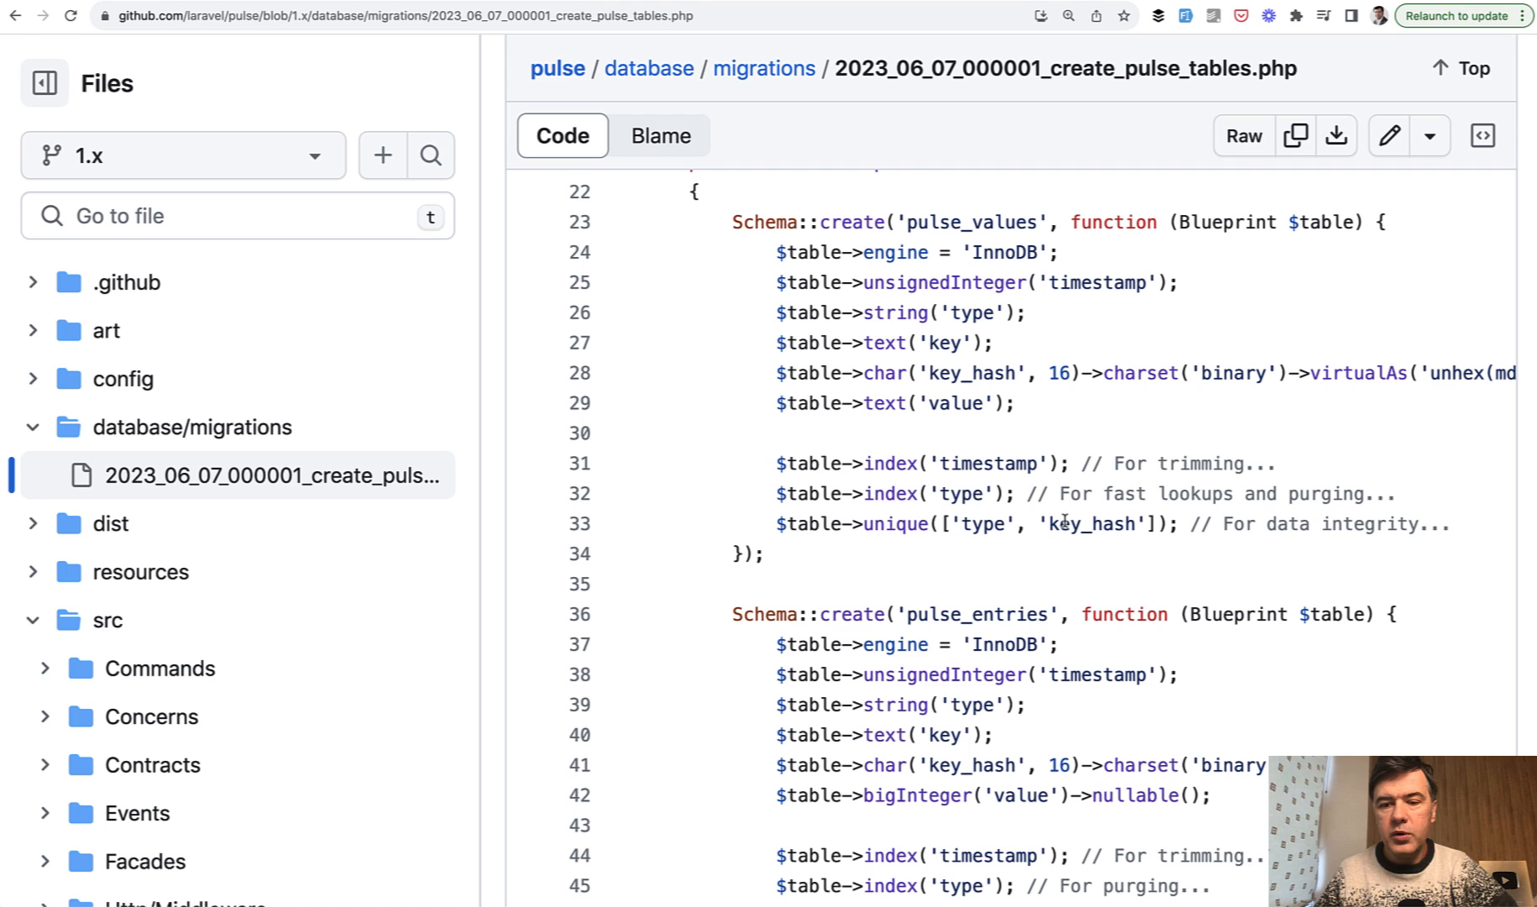
scroll("down", 3)
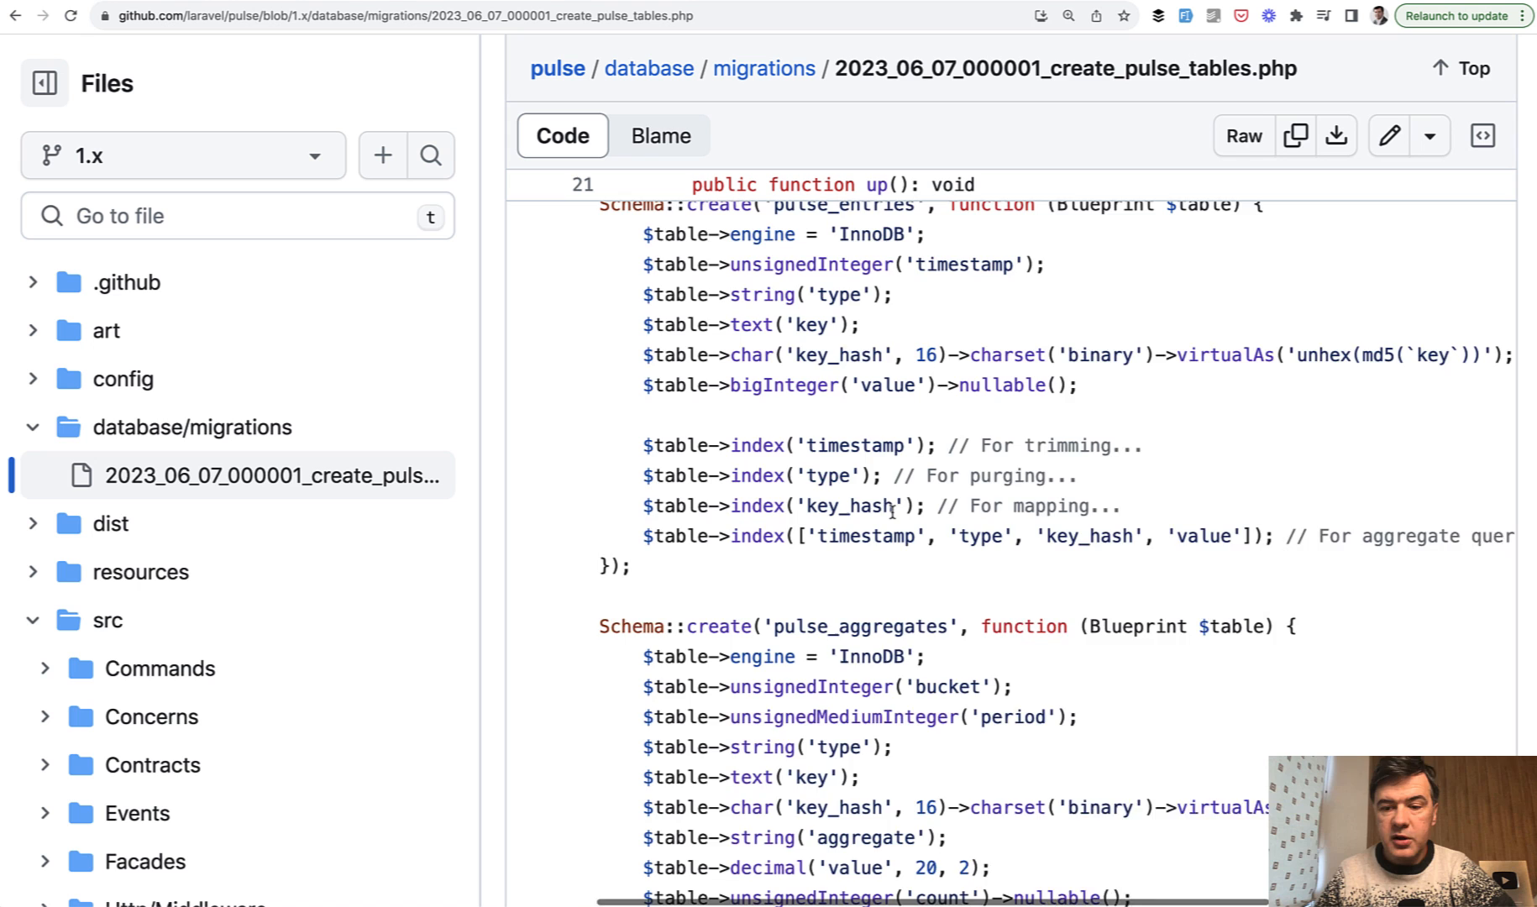
scroll("down", 3)
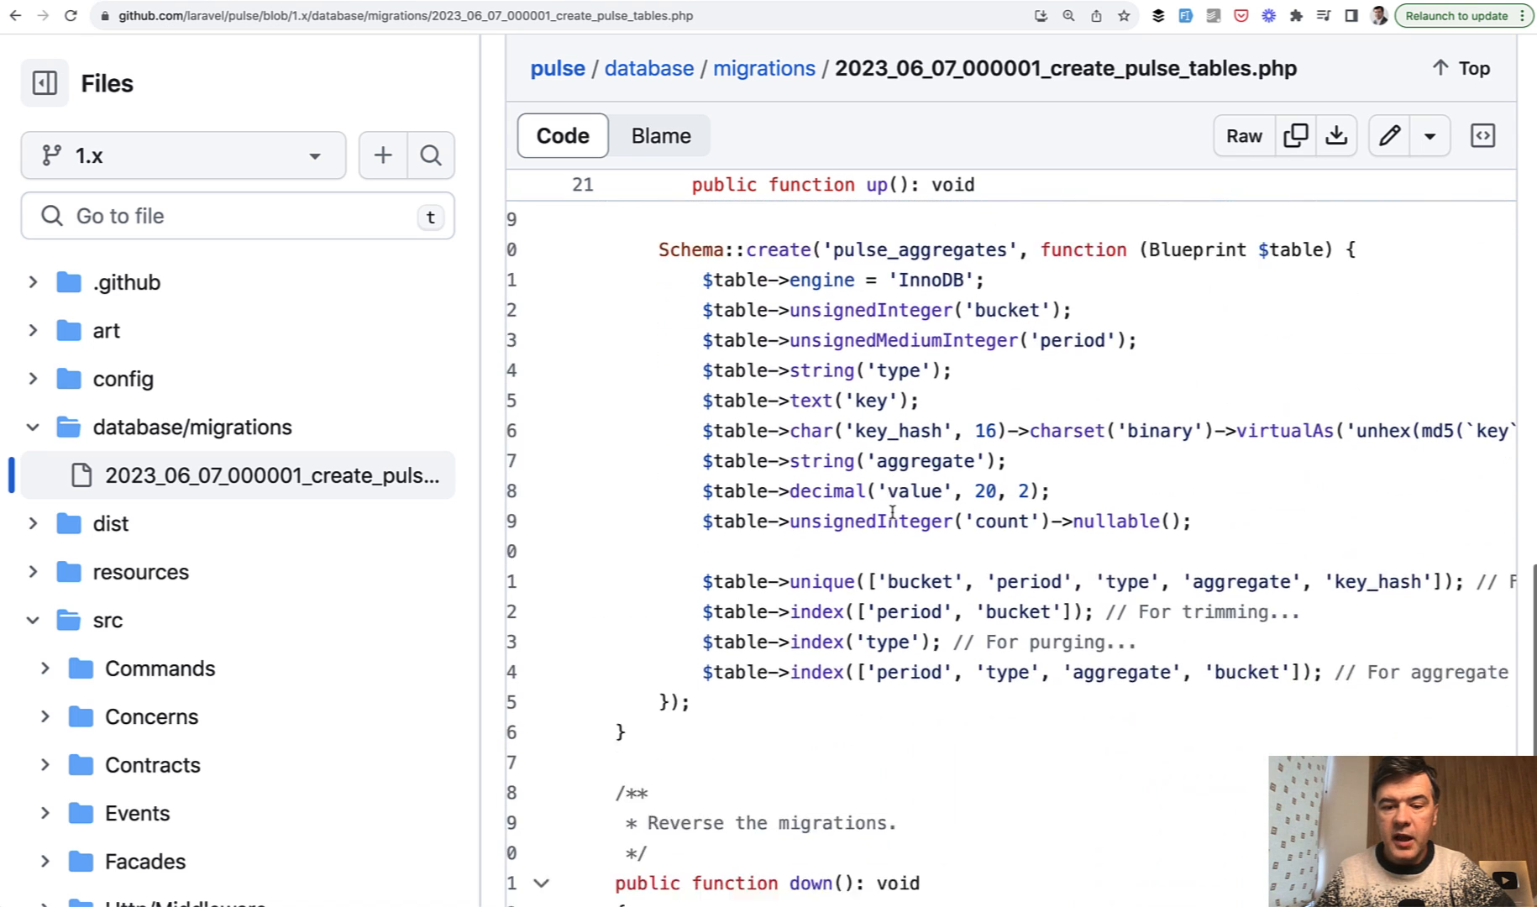
scroll("down", 3)
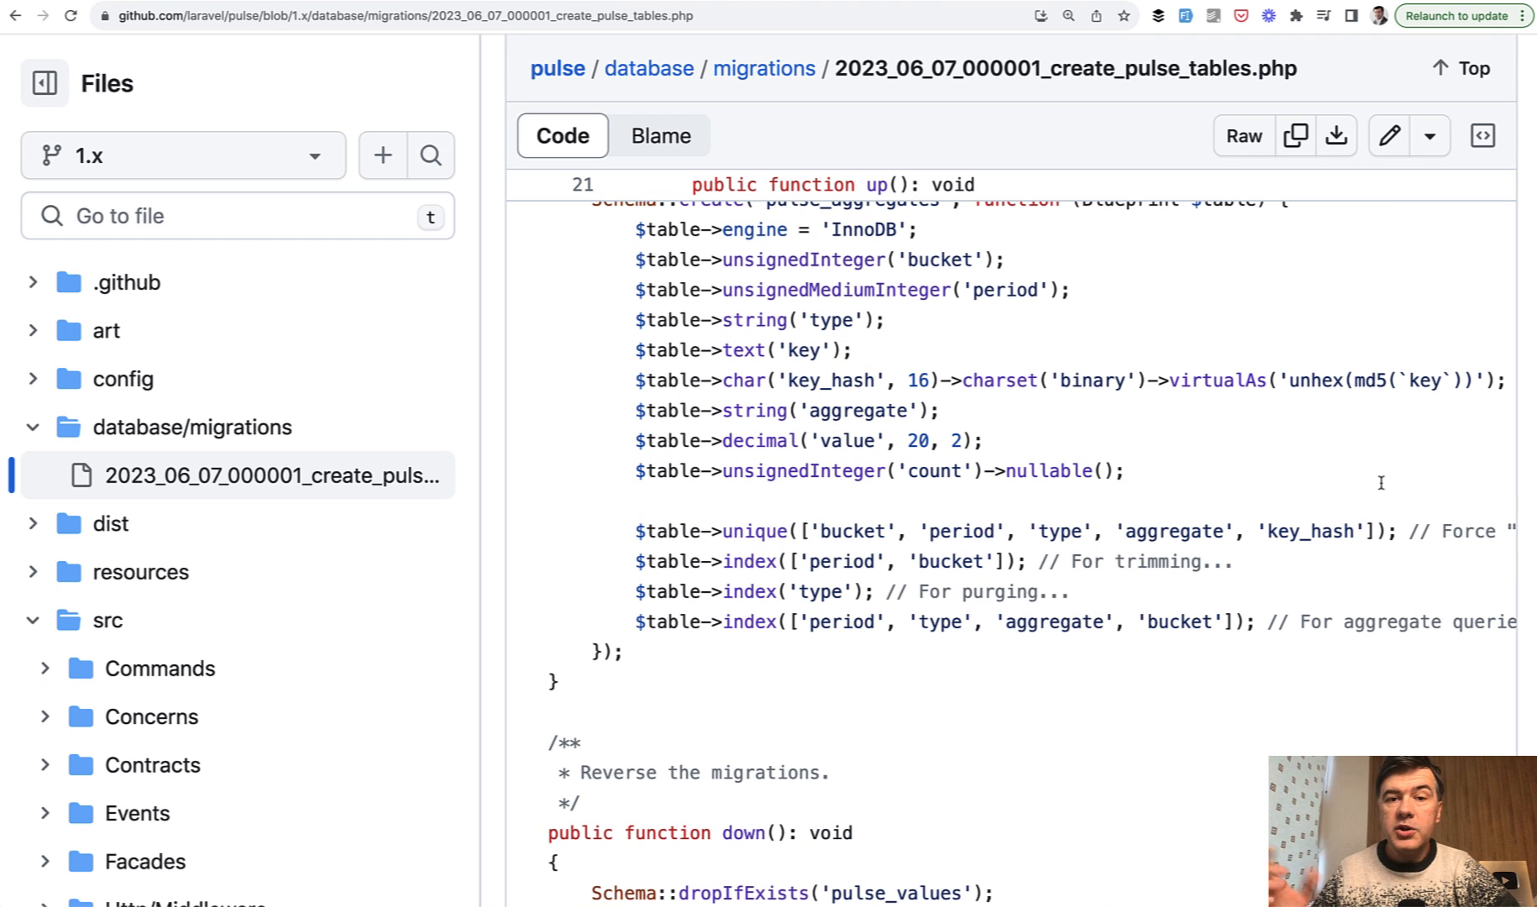
scroll("down", 3)
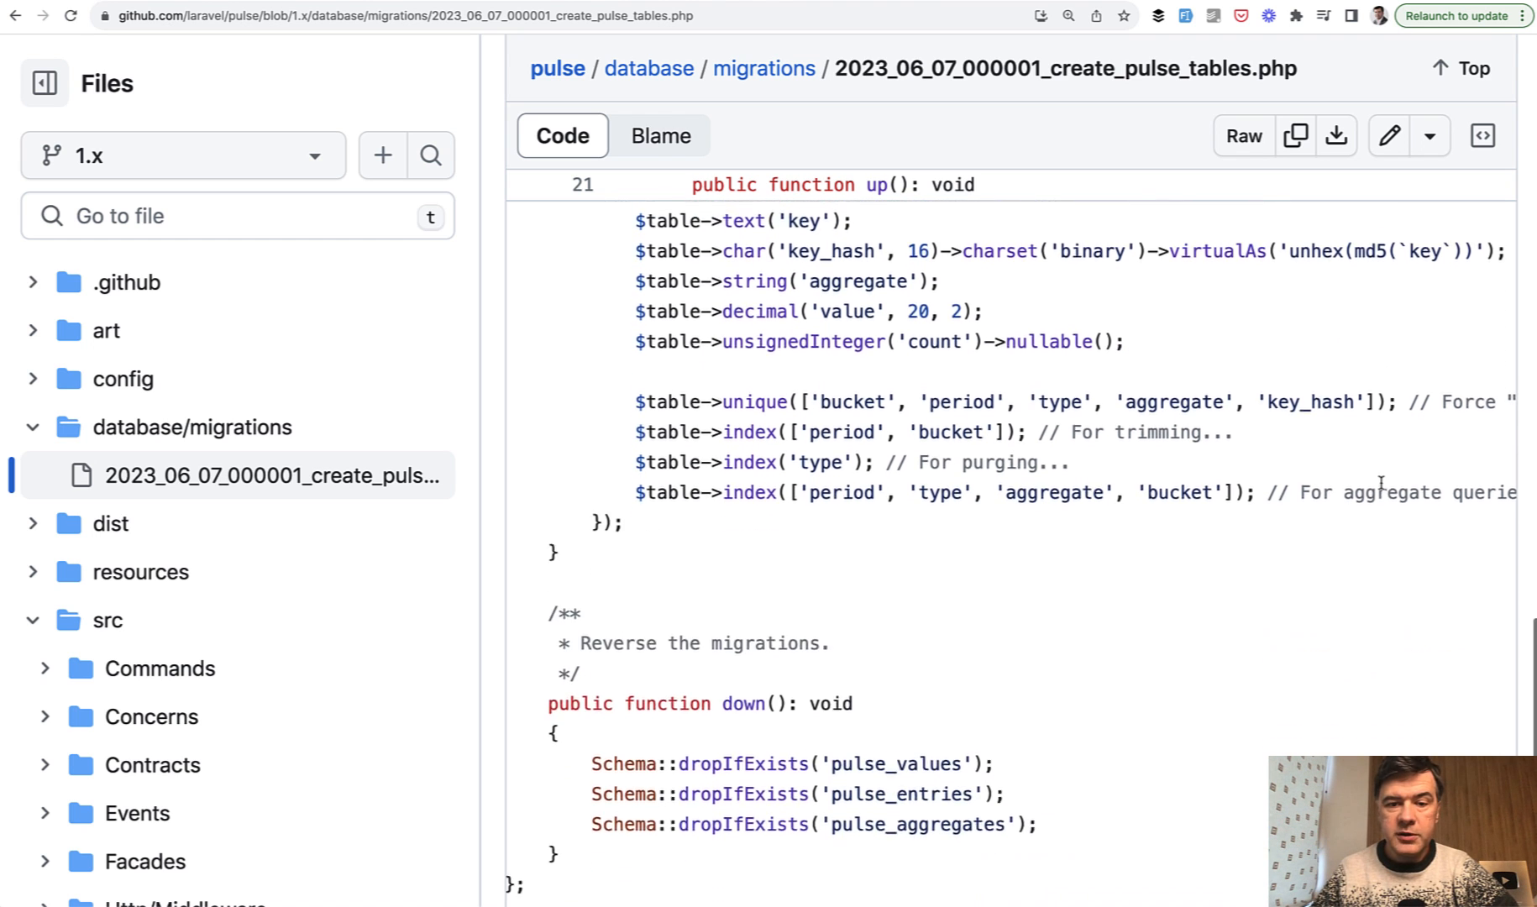
scroll("down", 3)
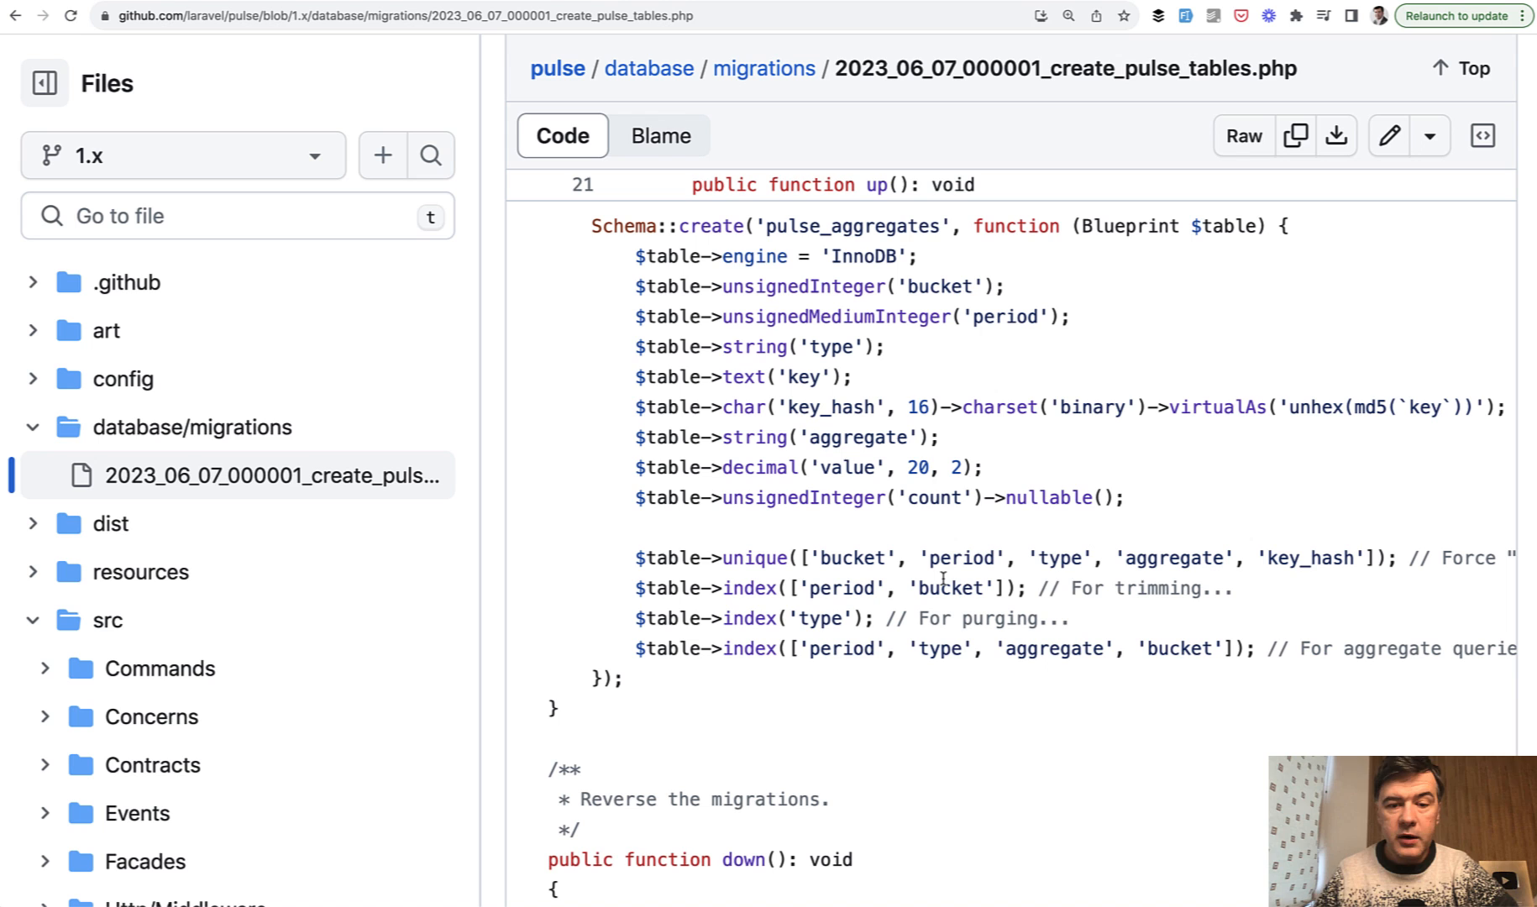
mouse_move(934, 539)
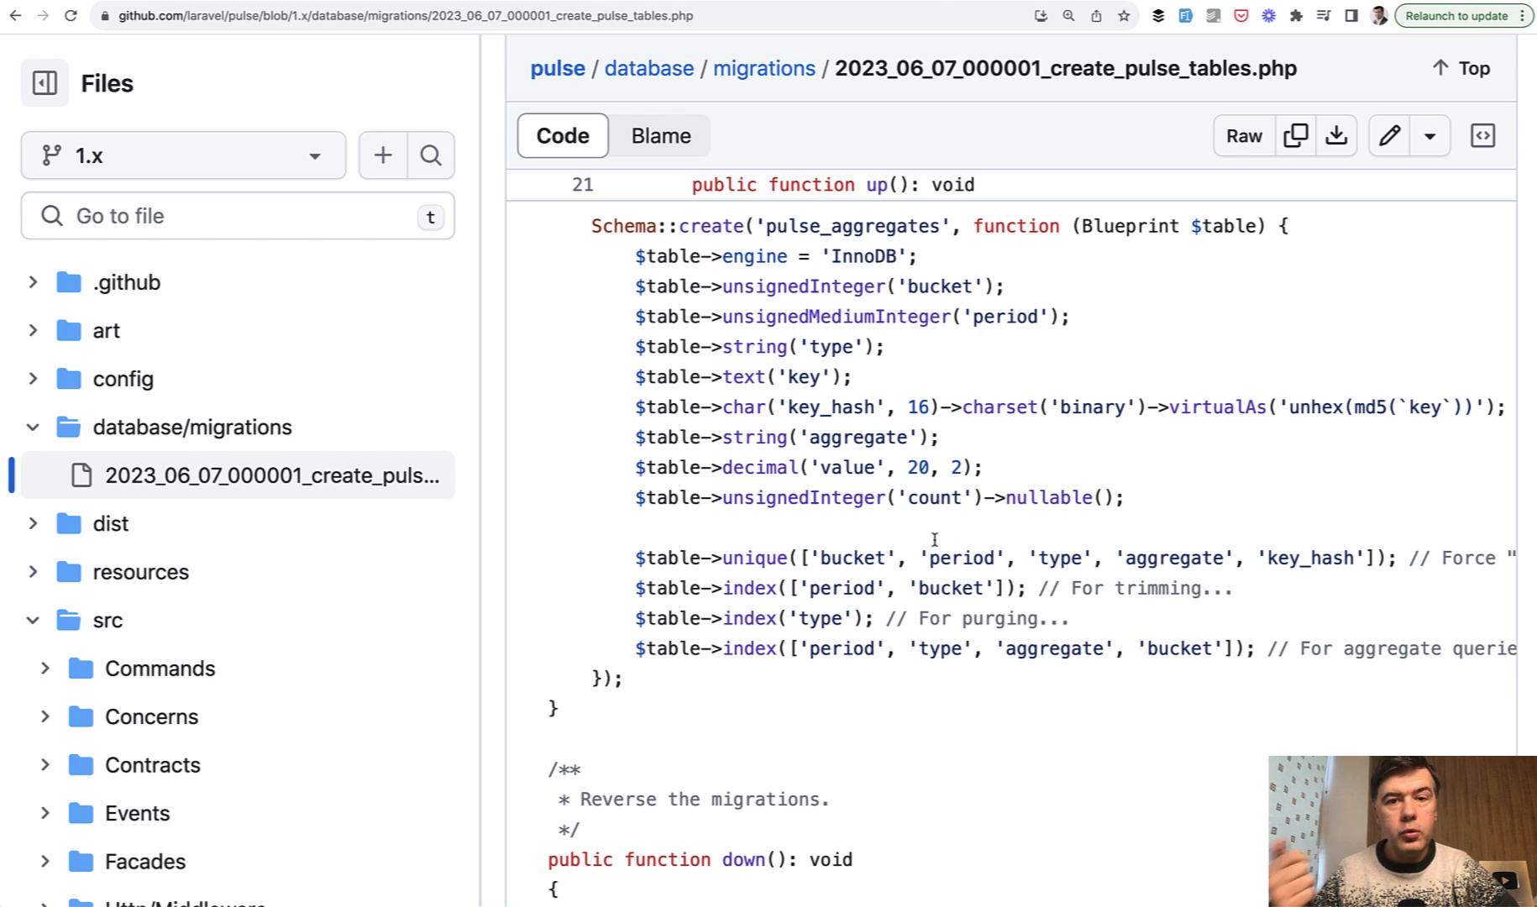